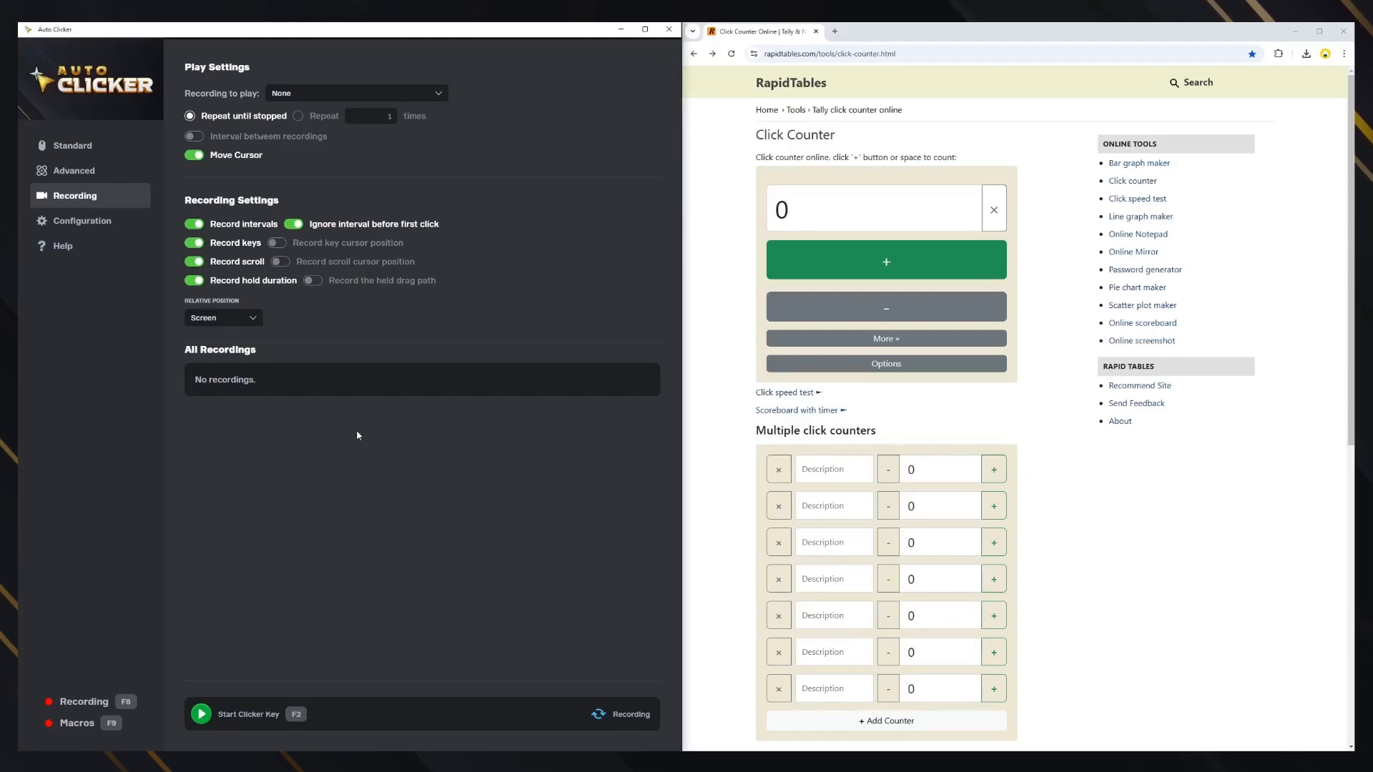
mouse_move(335, 396)
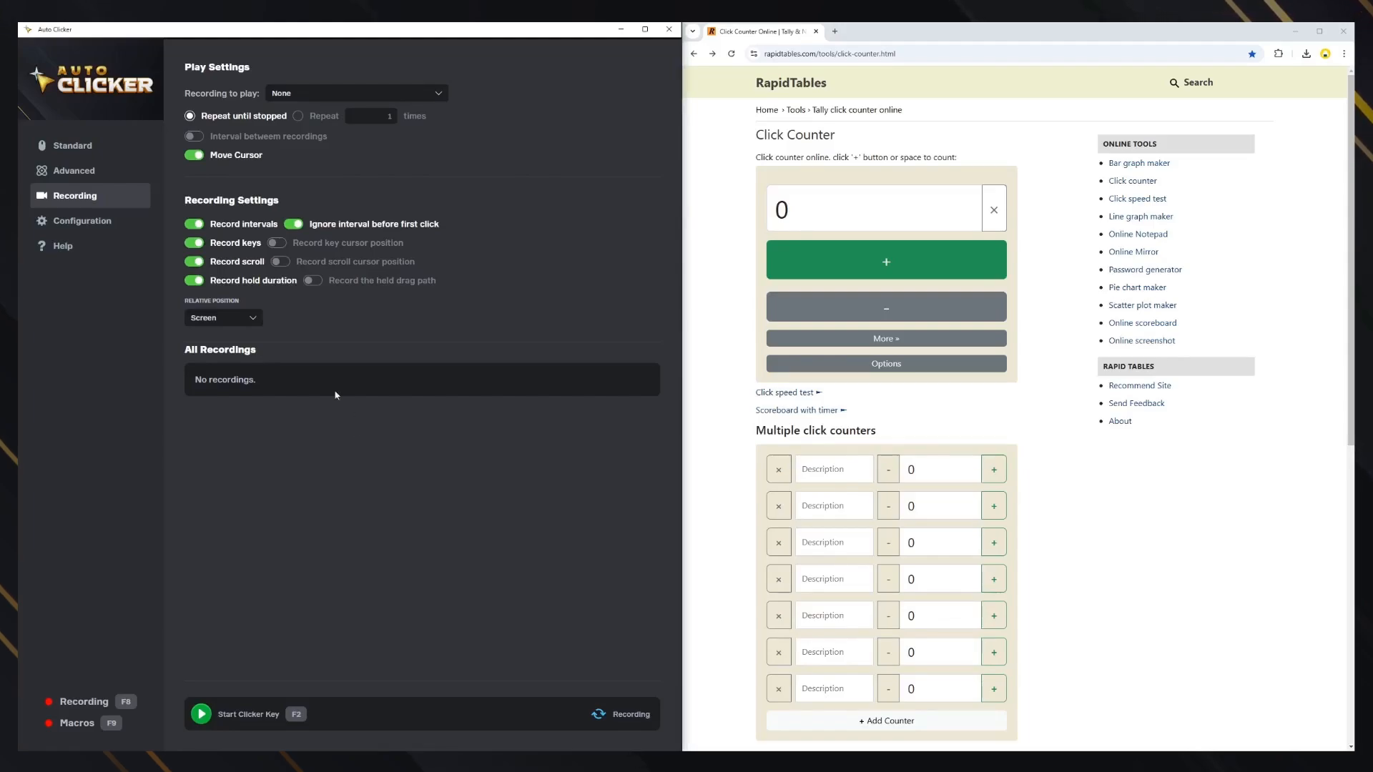
Step: Keep interval recording on and set playback to repeat 3 times
left_click(193, 223)
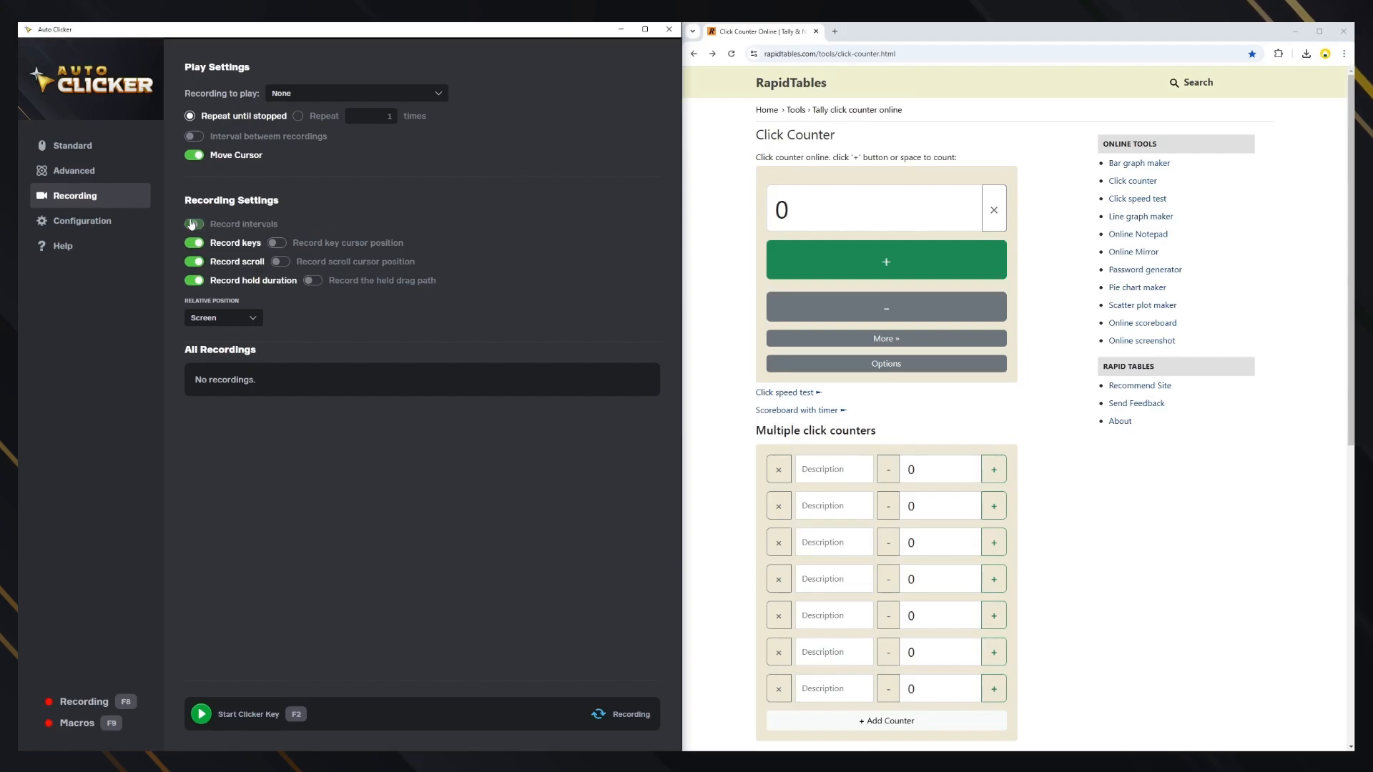
left_click(193, 225)
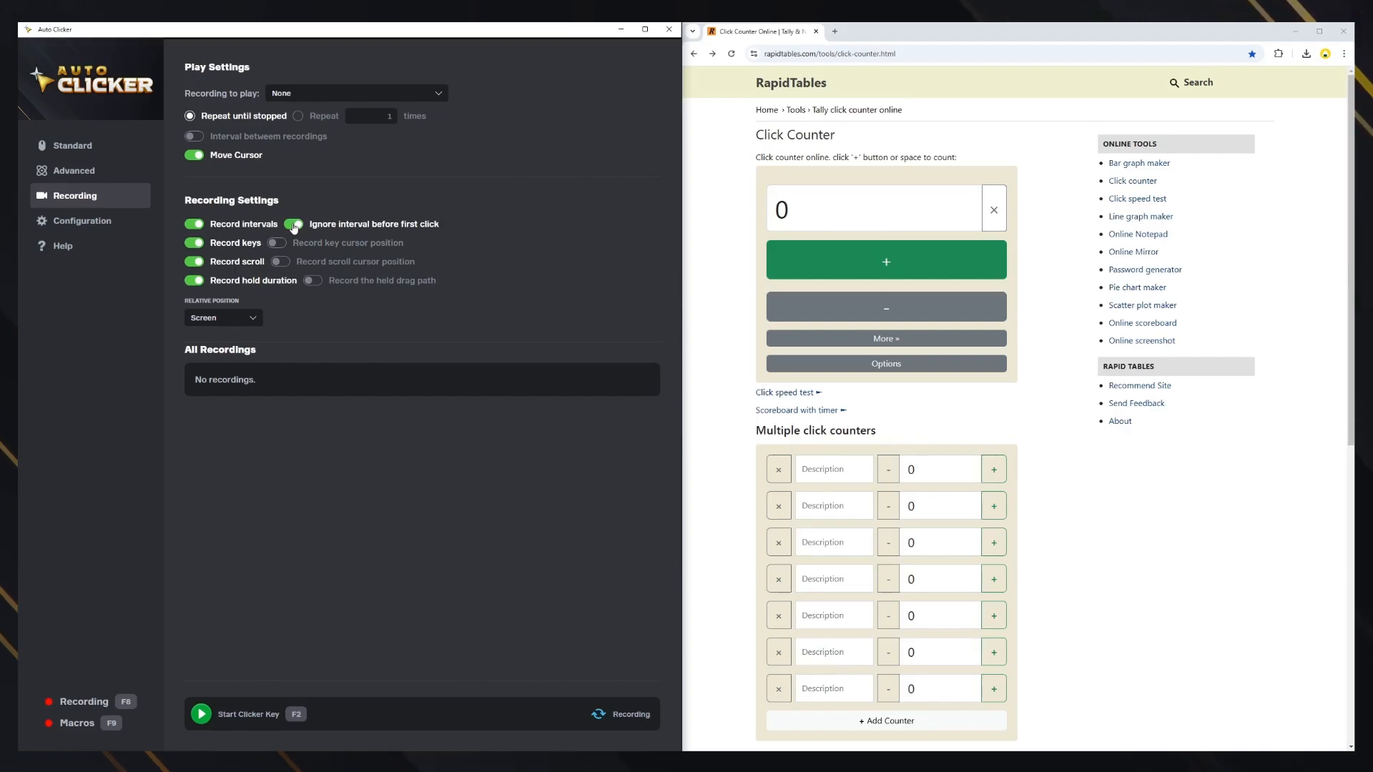
left_click(293, 223)
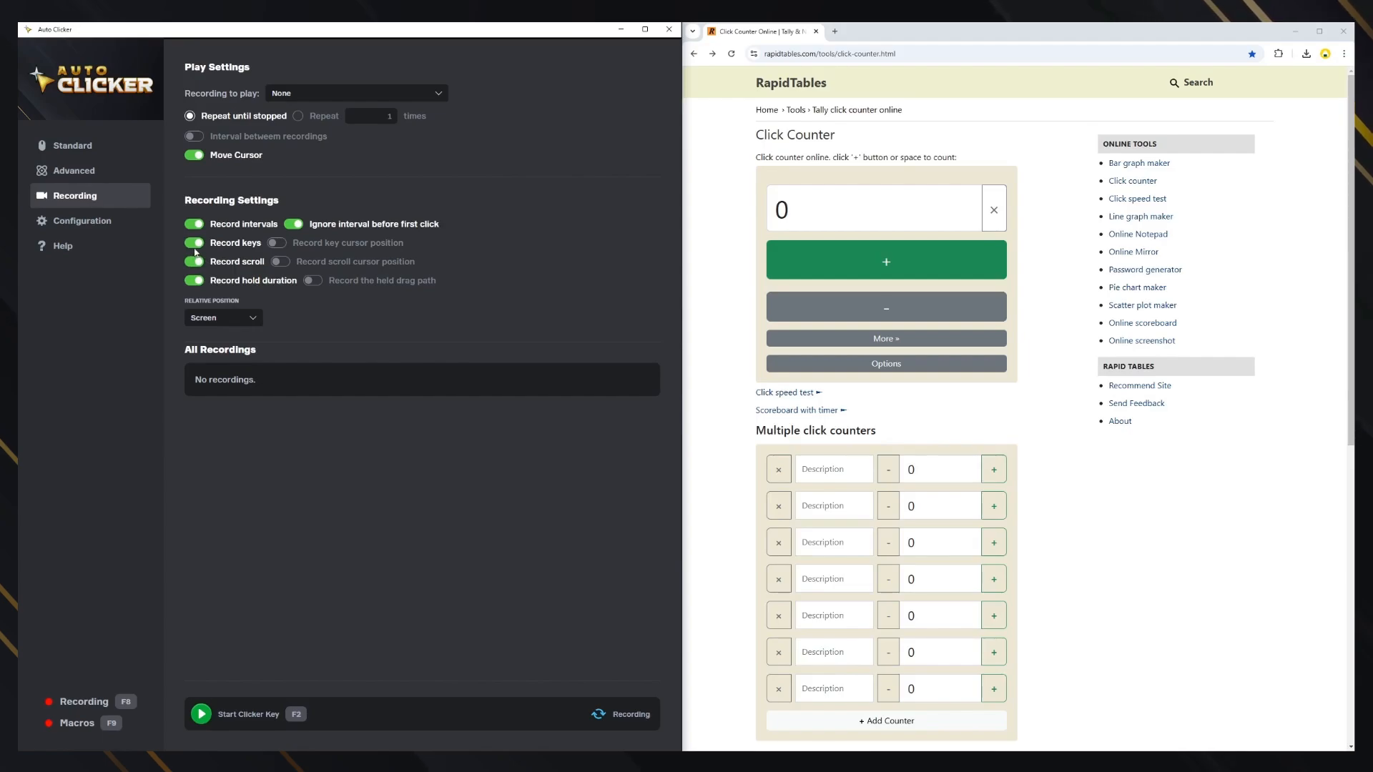
Step: Enable recording of key and scroll cursor positions and the held drag path
left_click(193, 243)
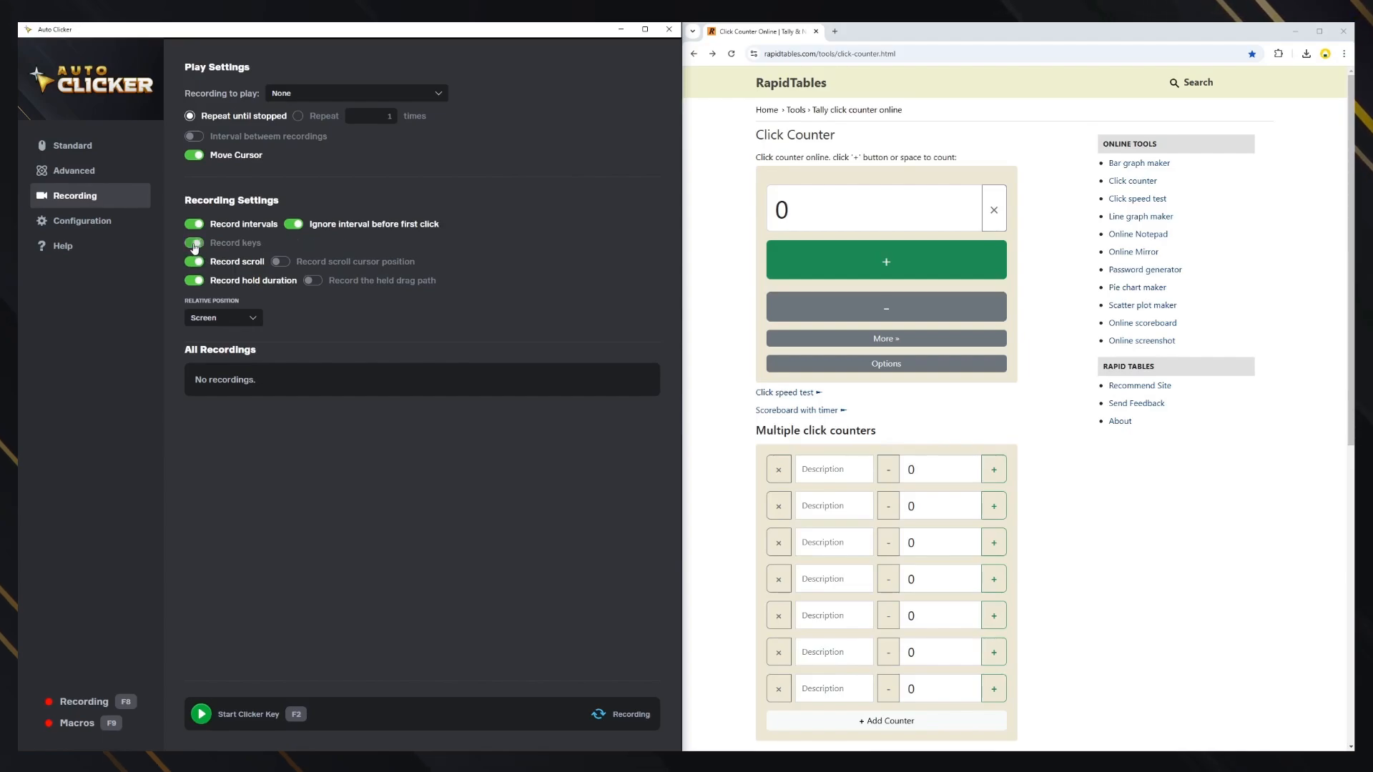
left_click(193, 260)
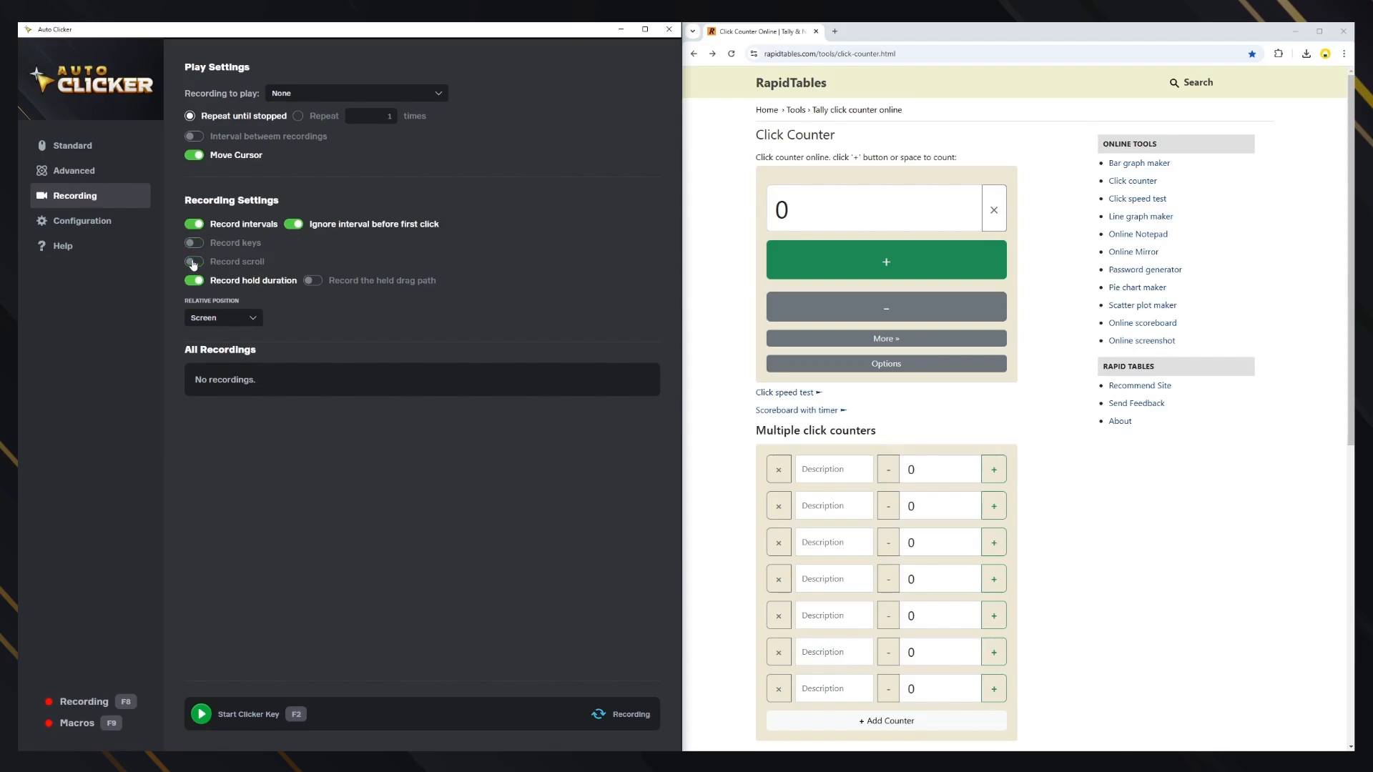
left_click(193, 260)
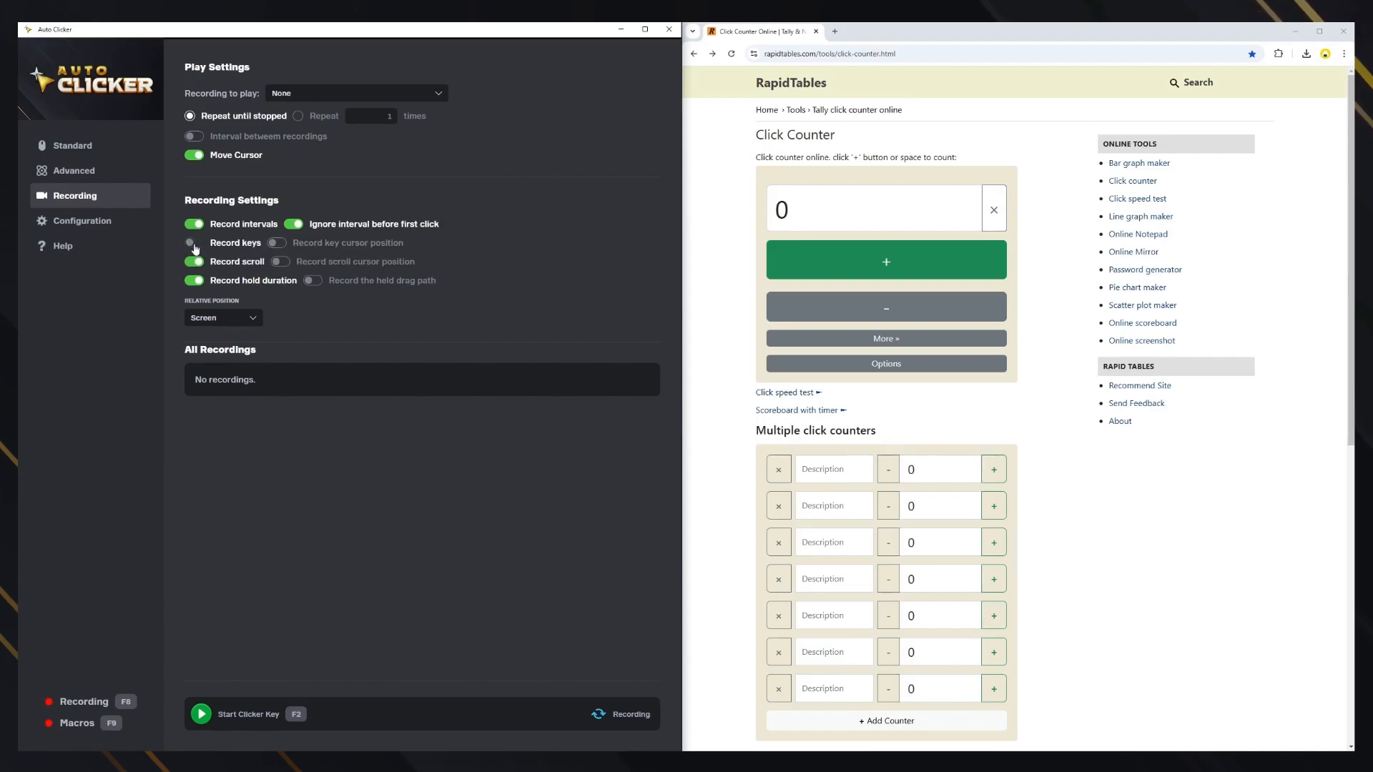
left_click(193, 243)
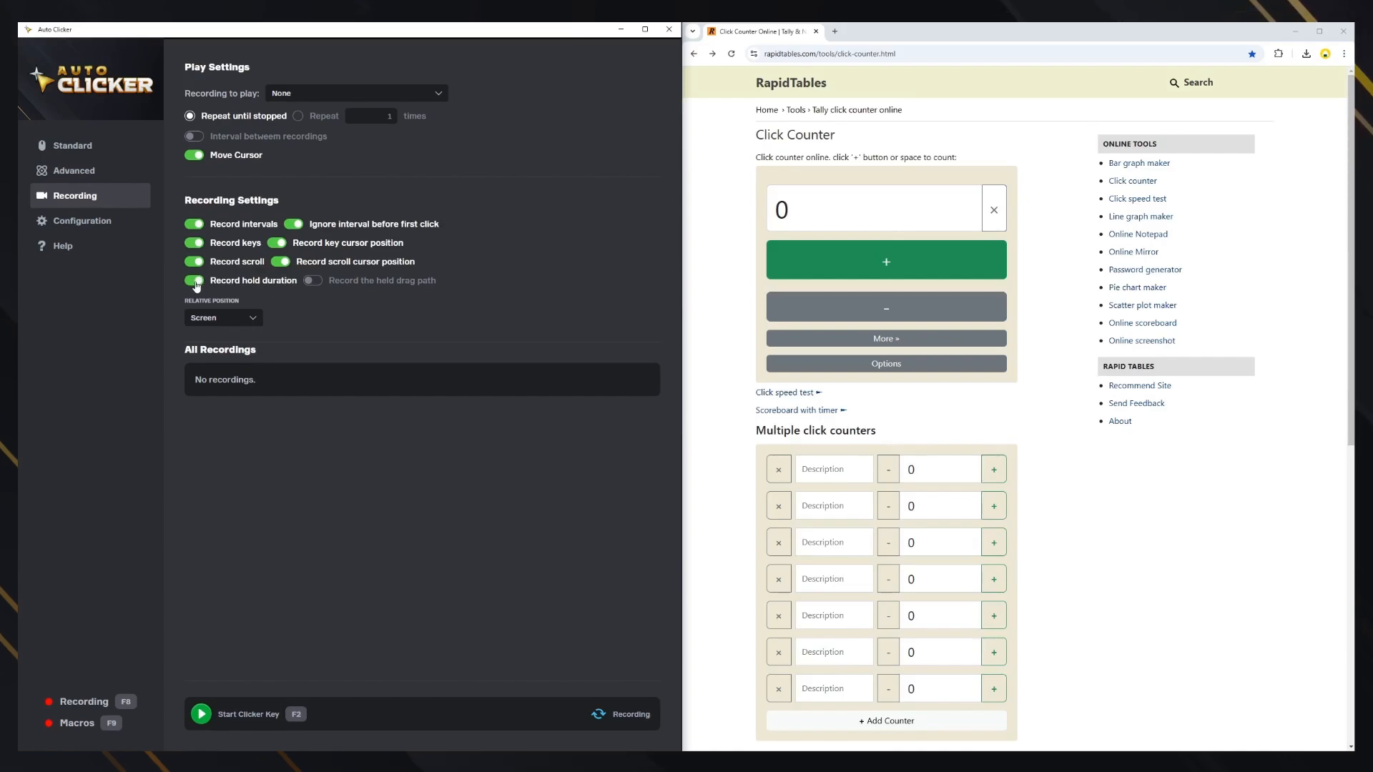
left_click(311, 281)
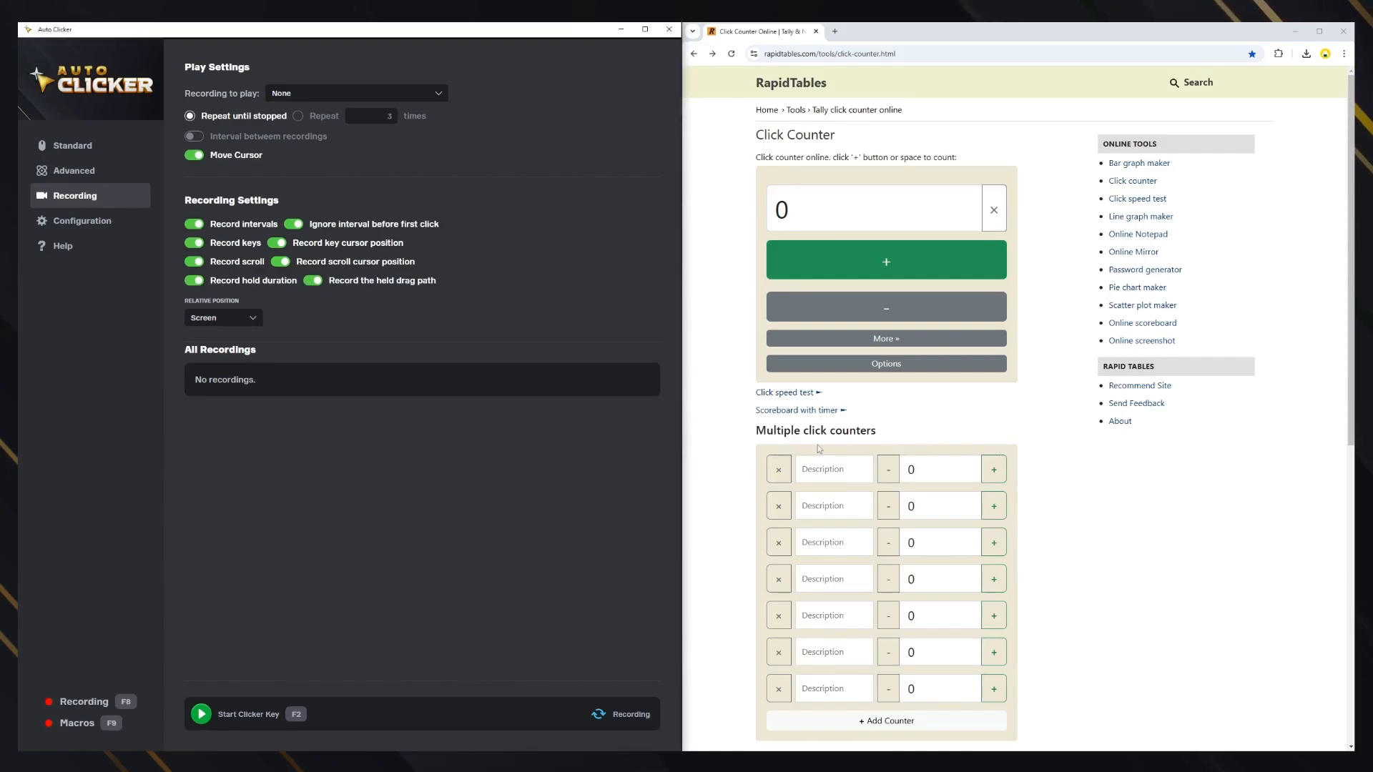
mouse_move(126, 712)
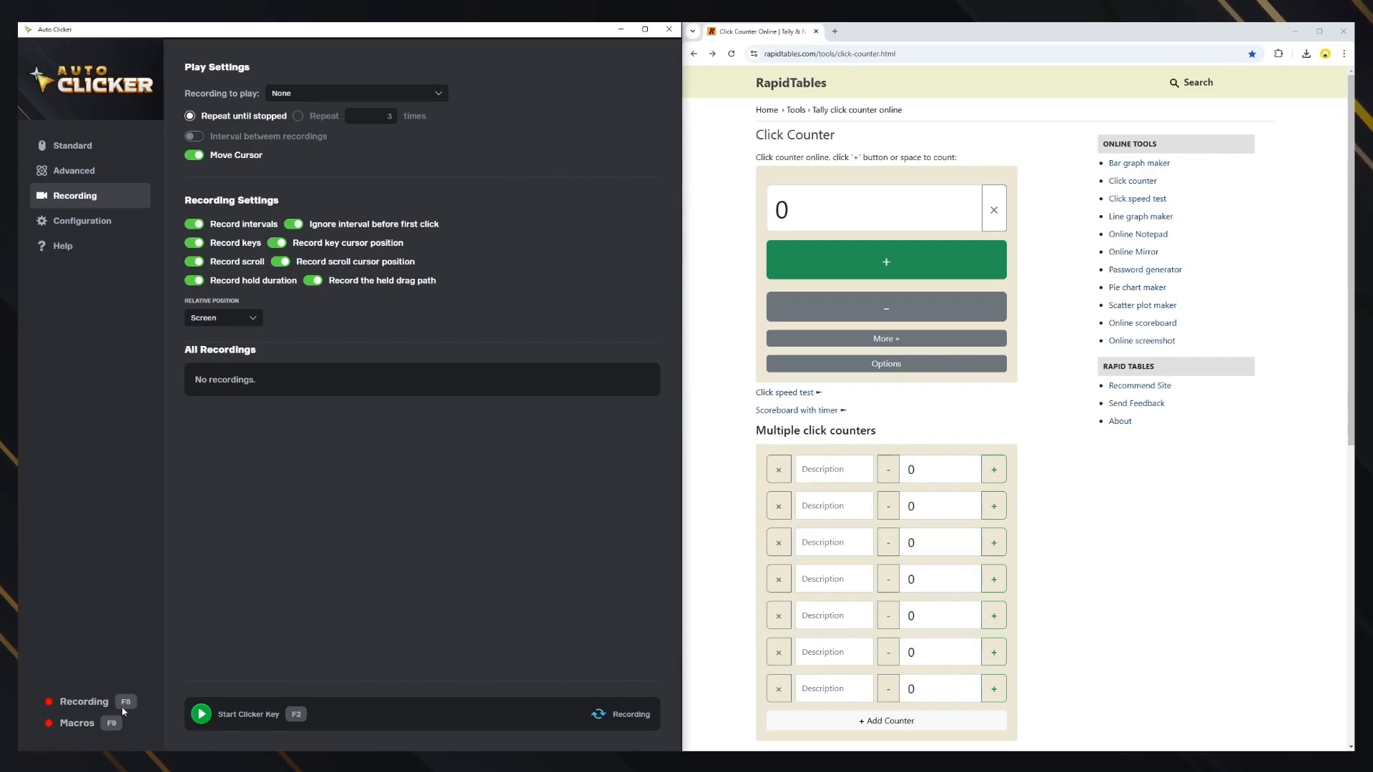
Step: Check the hotkey configuration and return to the recording settings
left_click(81, 220)
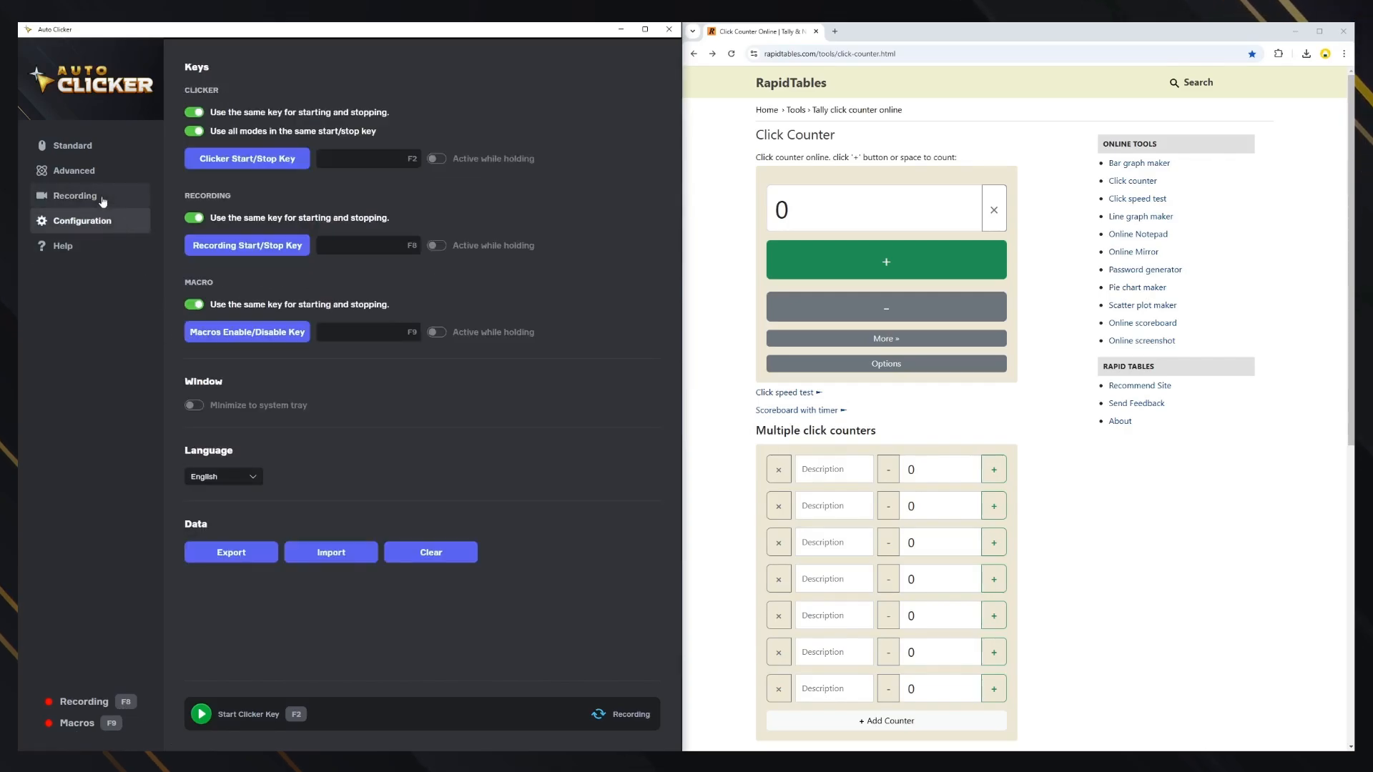
left_click(76, 196)
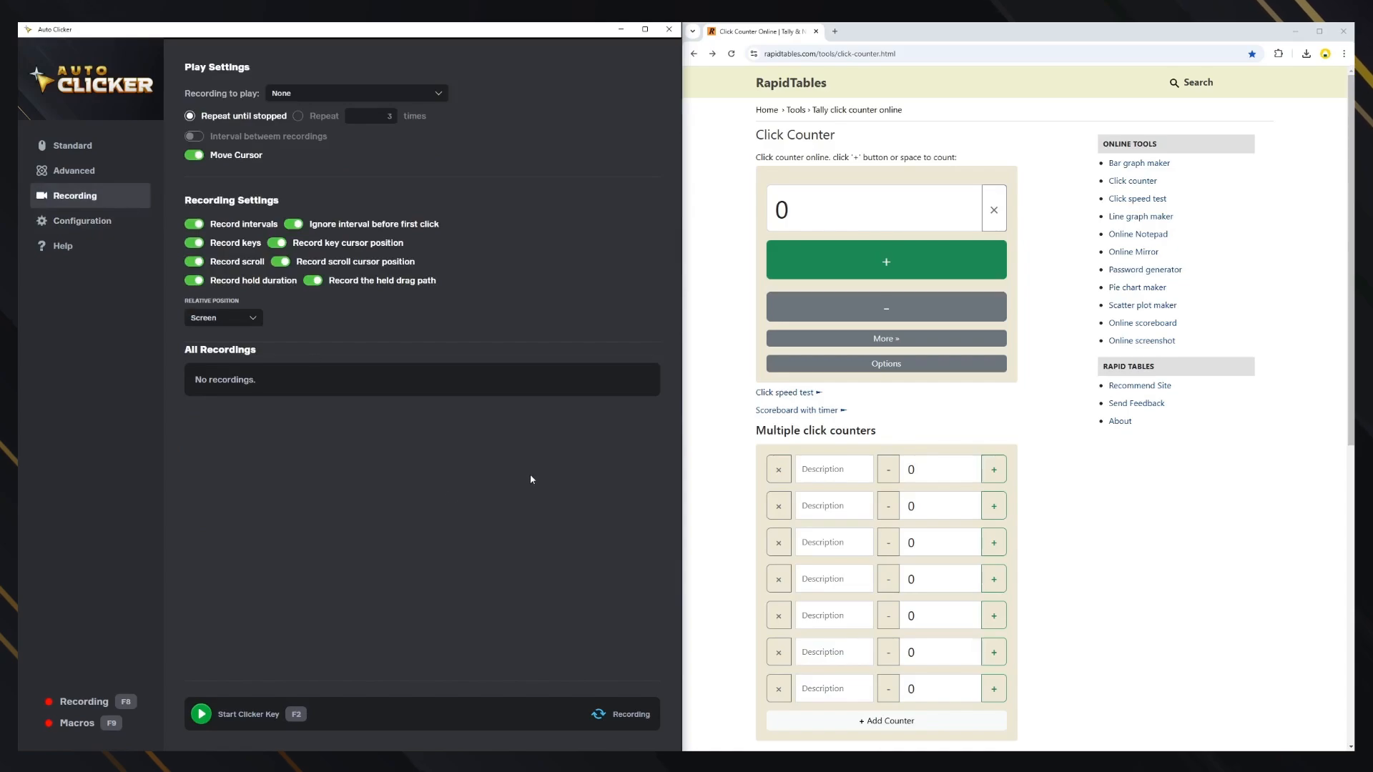
mouse_move(57, 711)
type("C")
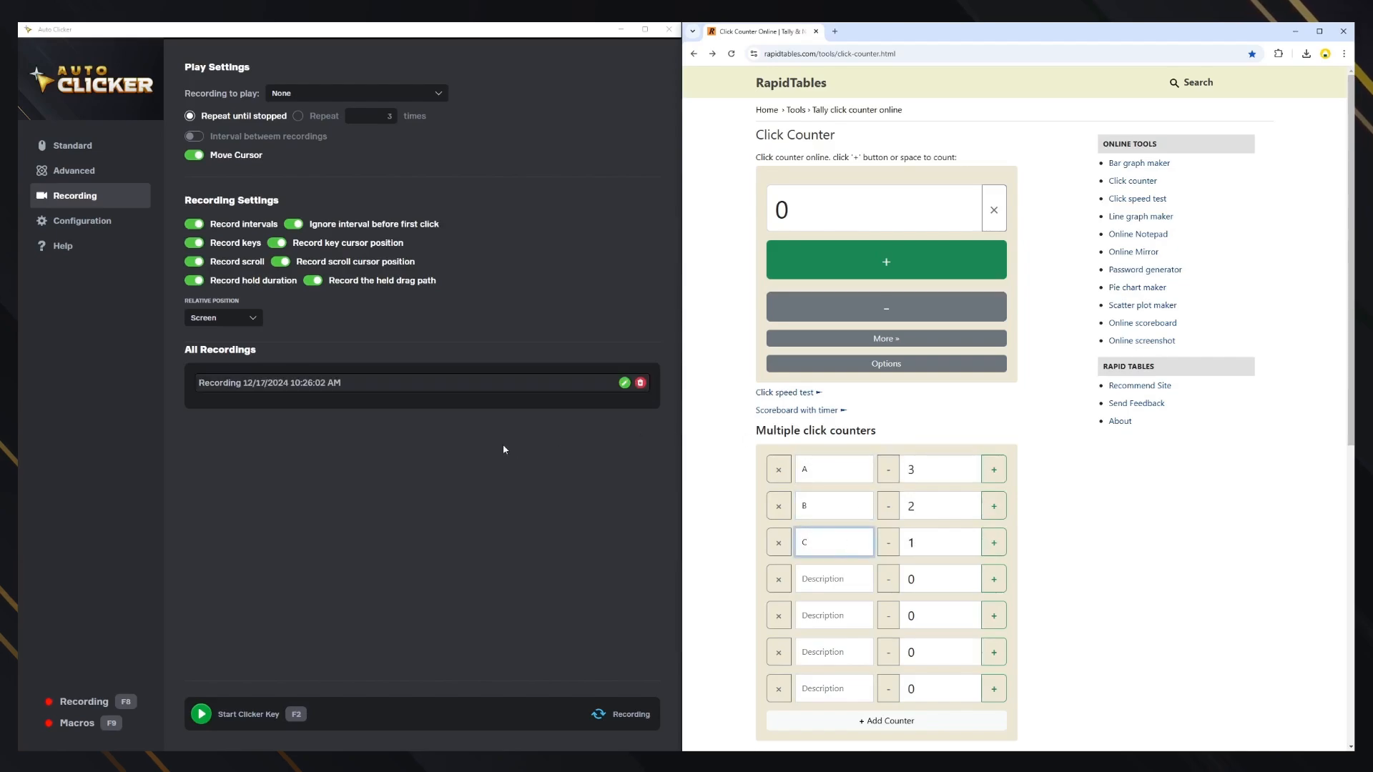
mouse_move(625, 383)
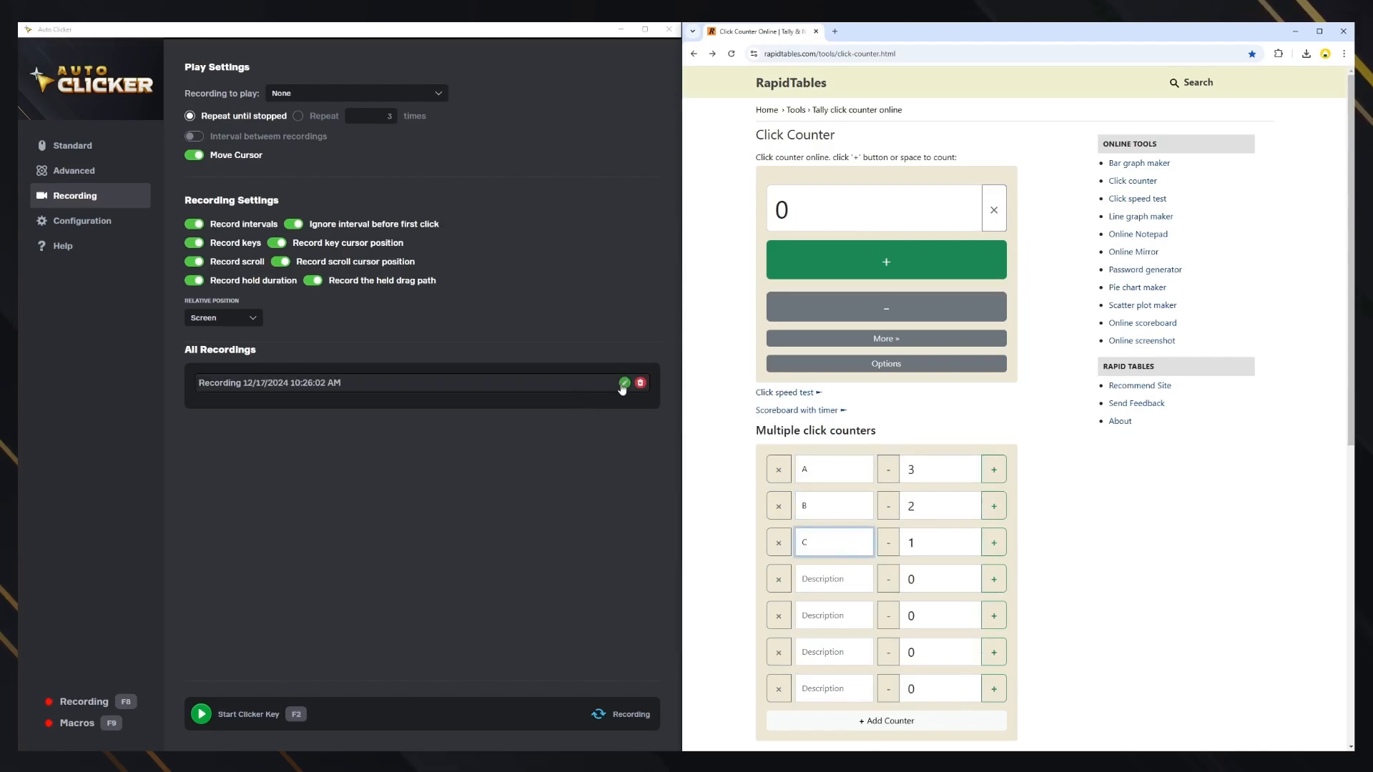
Step: Rename the new recording to TutorialRecording and close the editor
left_click(623, 383)
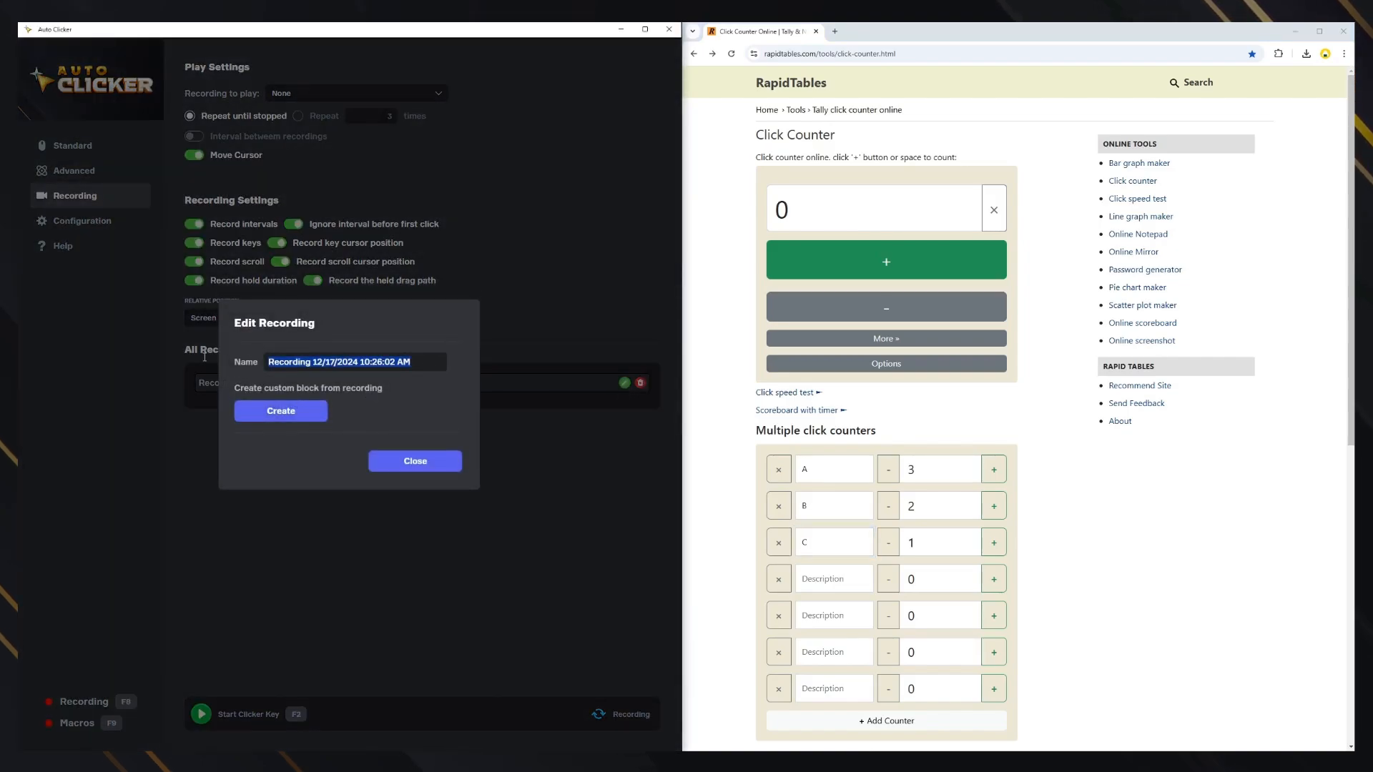
type("TutorialRecord")
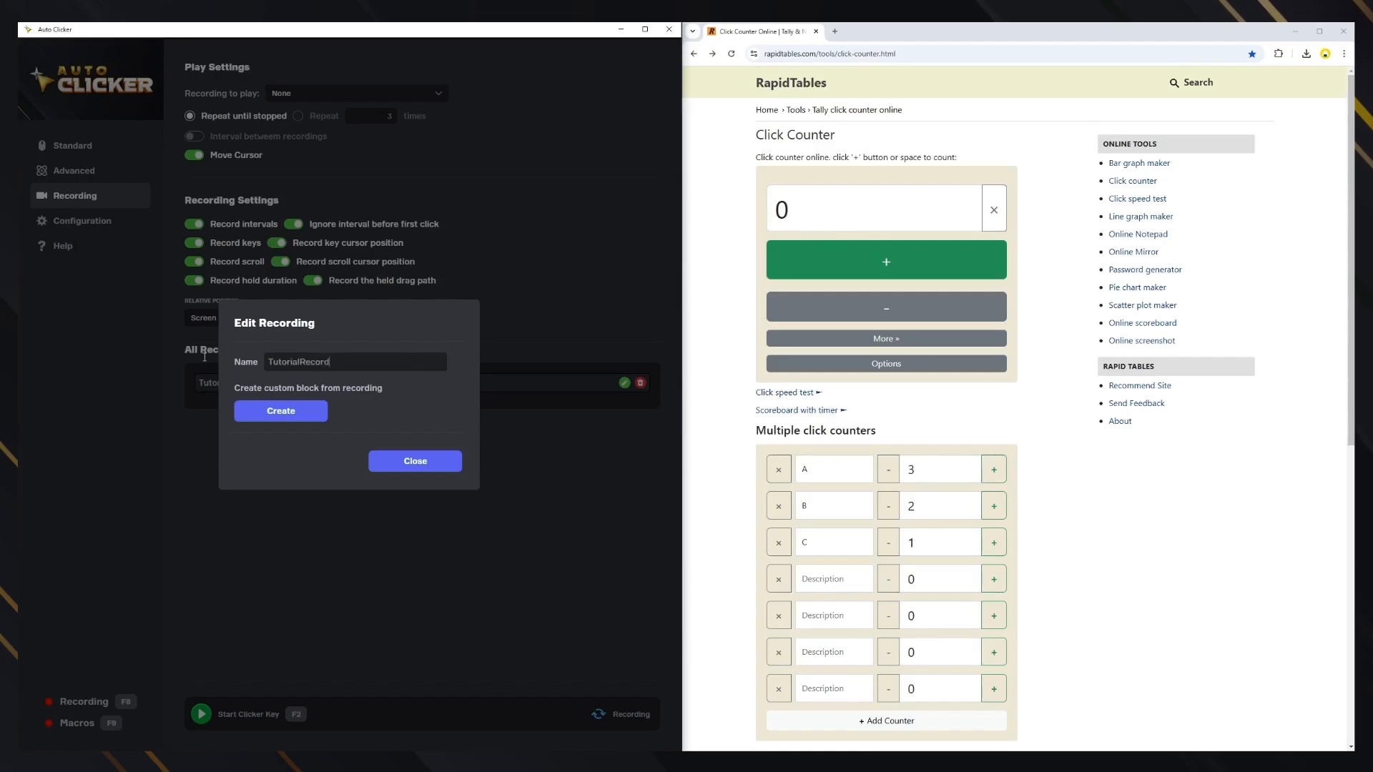
type("ing")
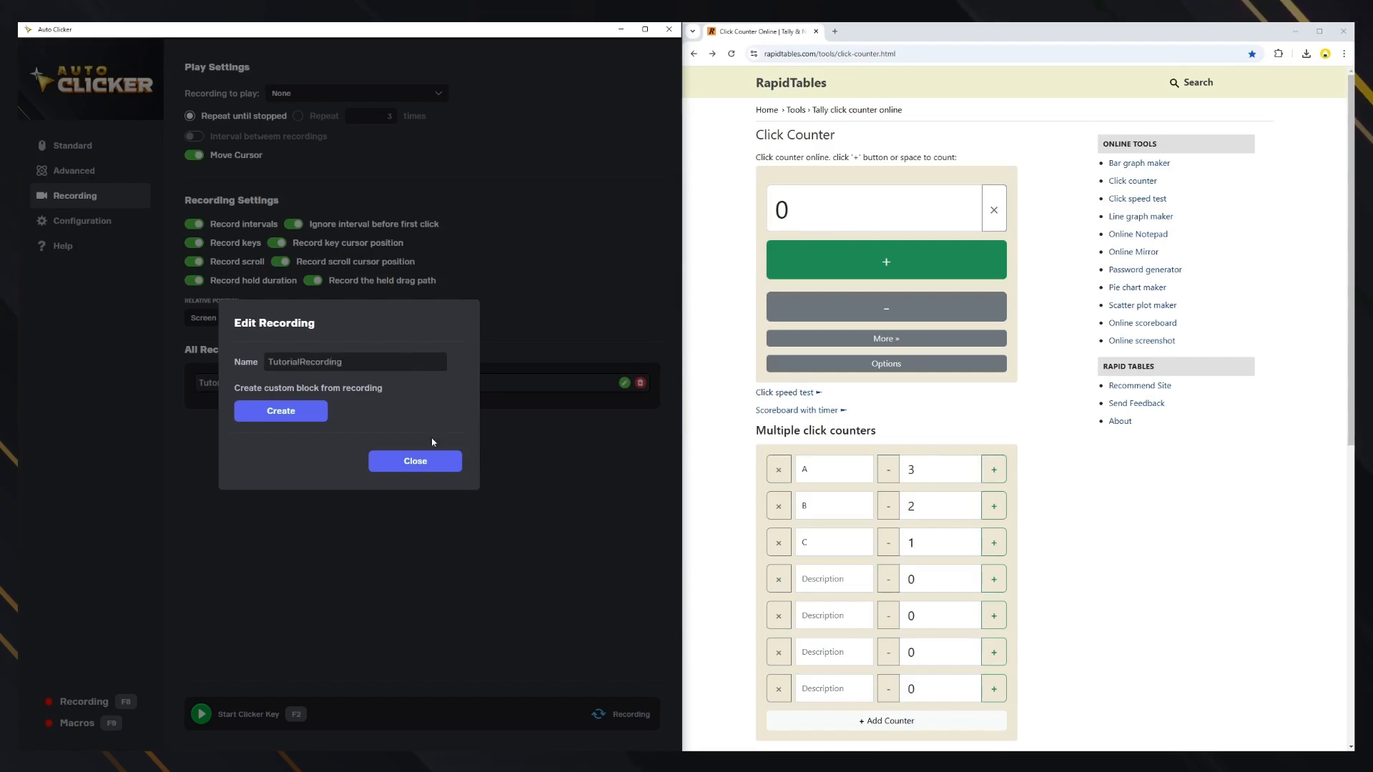
left_click(415, 461)
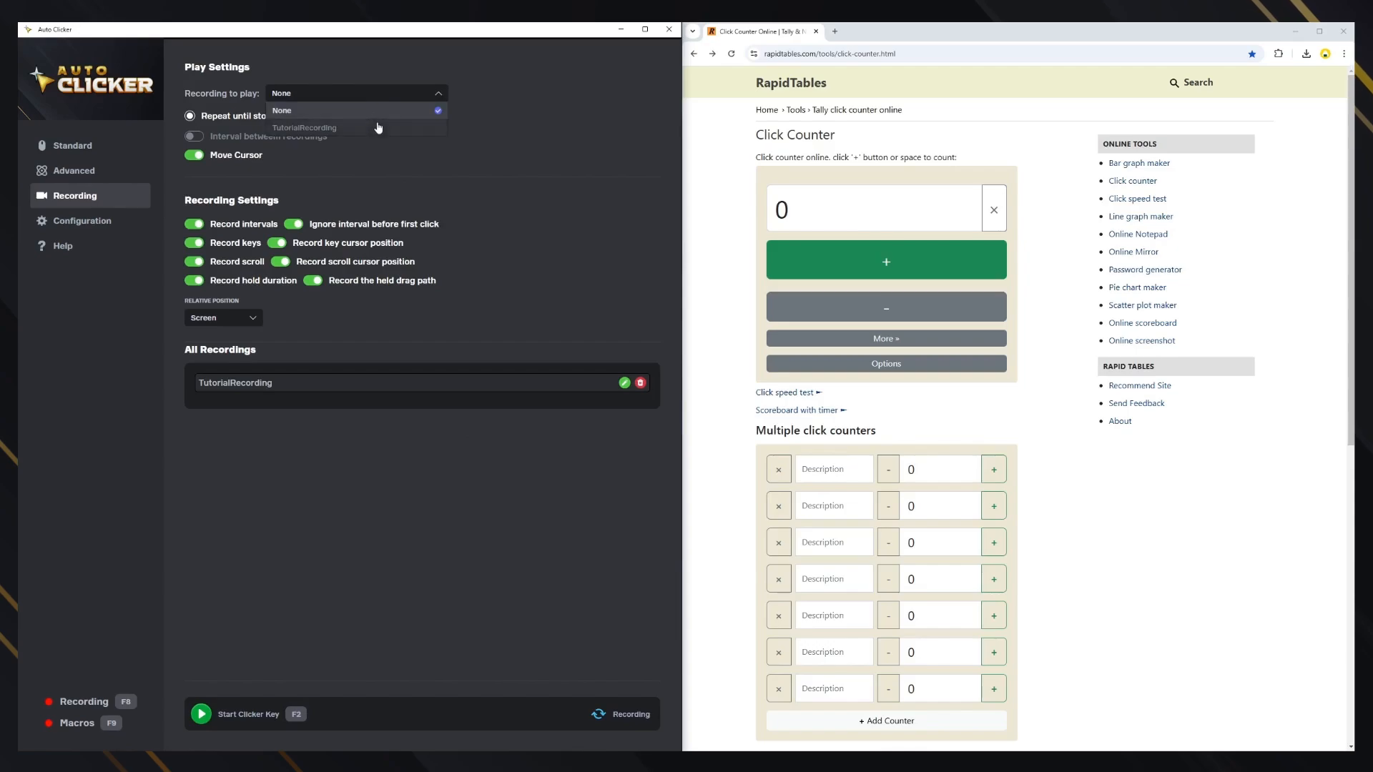
Step: Select TutorialRecording to play 3 times with a 1-second interval and cursor movement
left_click(303, 127)
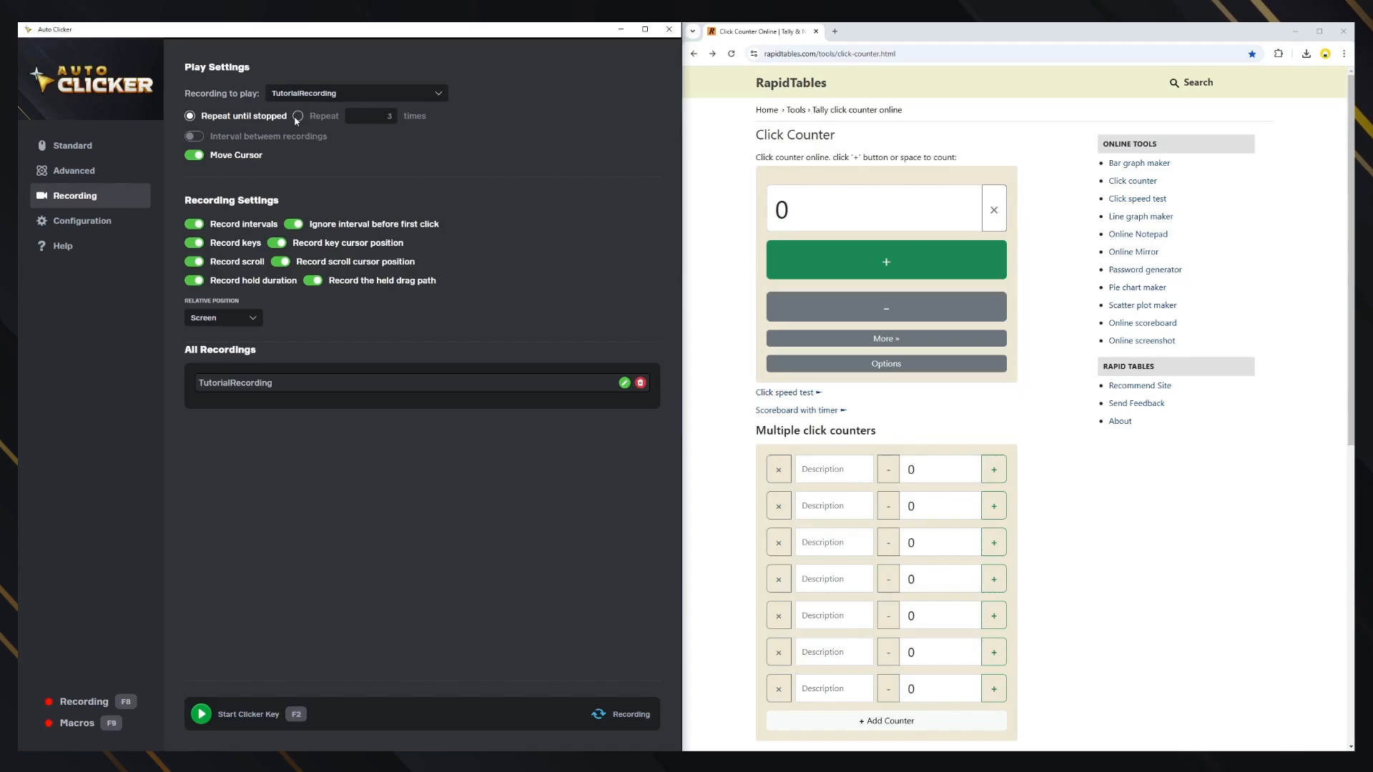
left_click(297, 116)
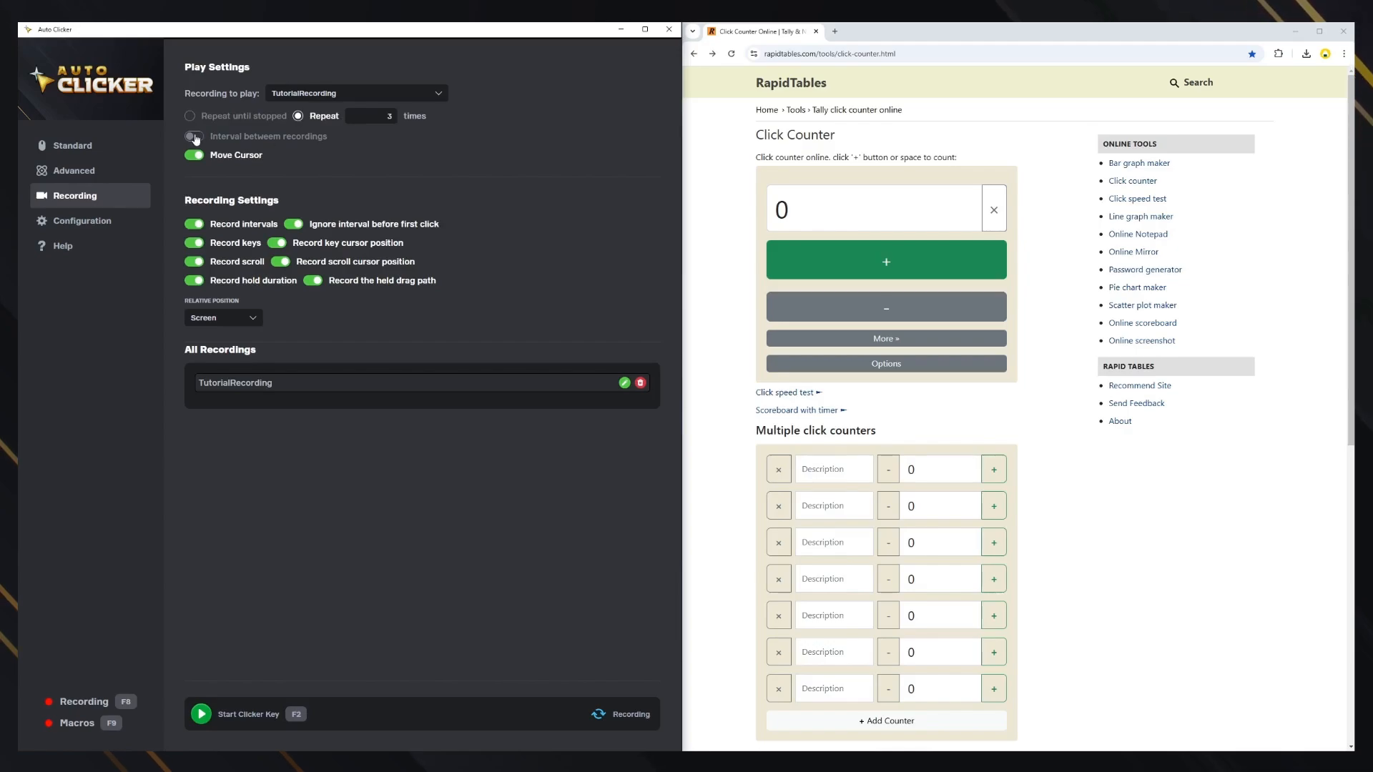
left_click(193, 137)
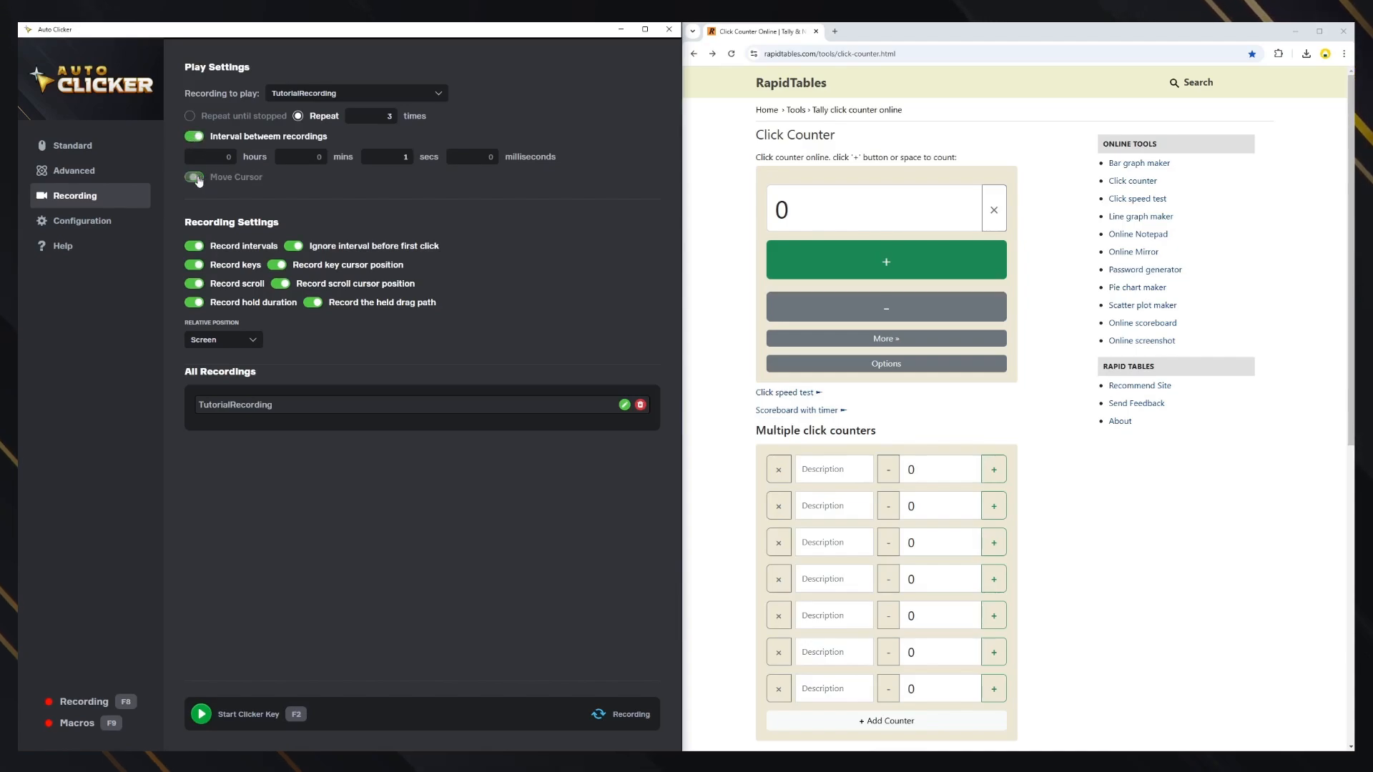
left_click(193, 177)
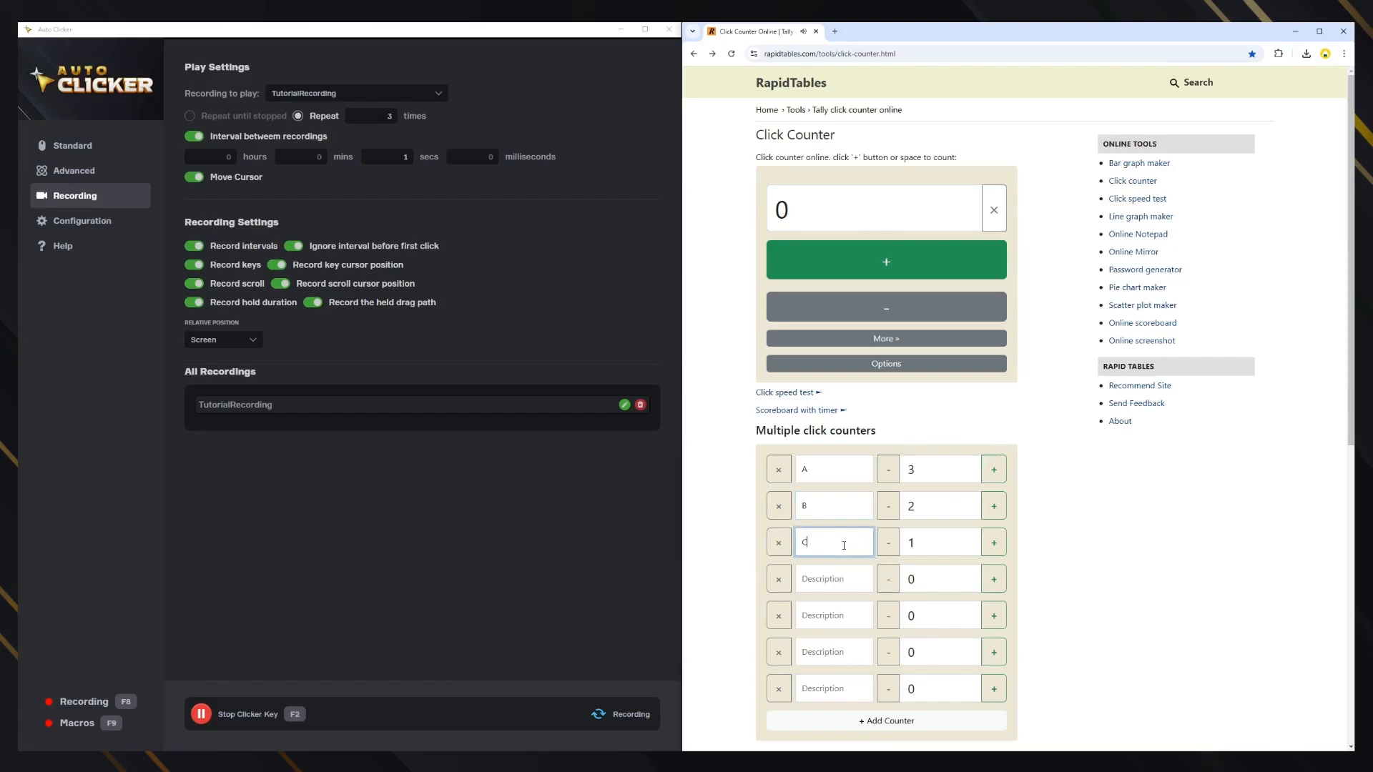
Step: Let playback click the counters and type label C through its repeats
left_click(992, 505)
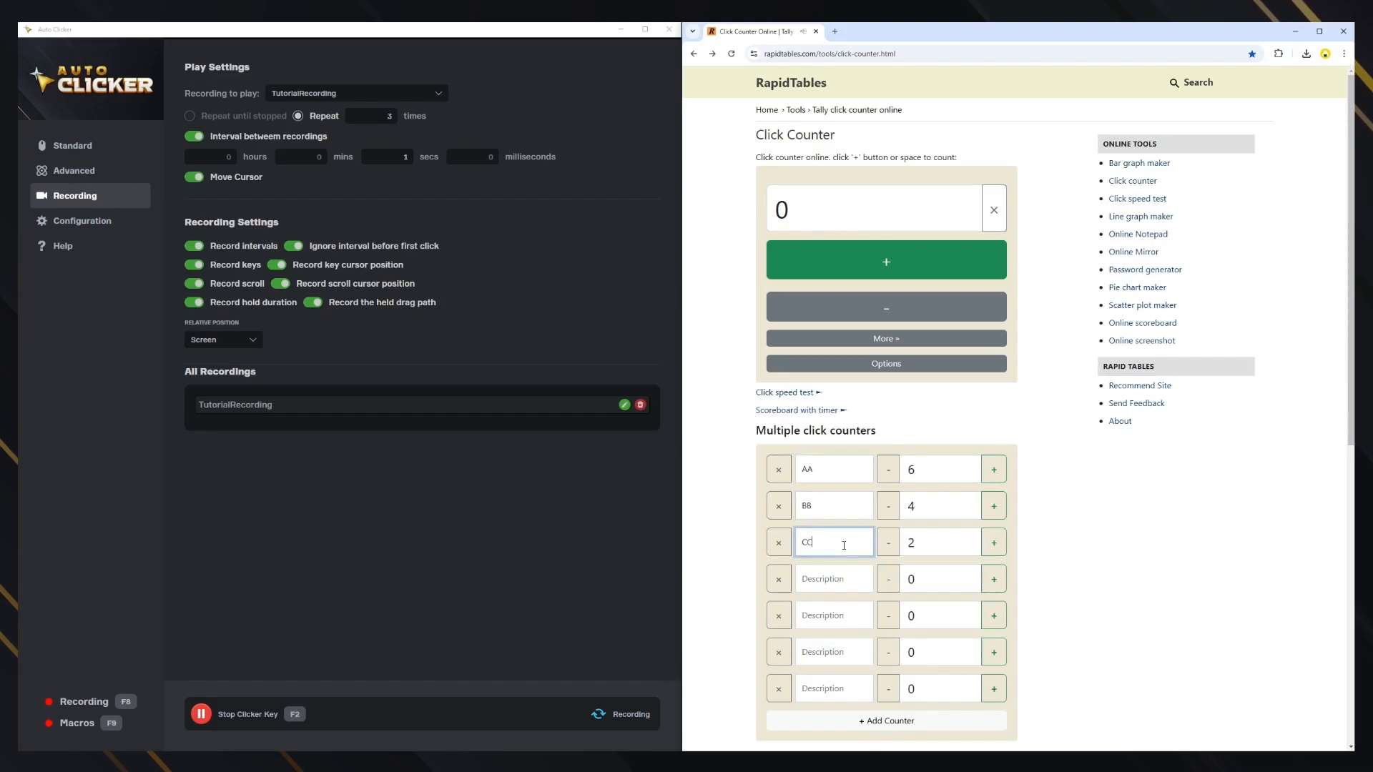
left_click(993, 505)
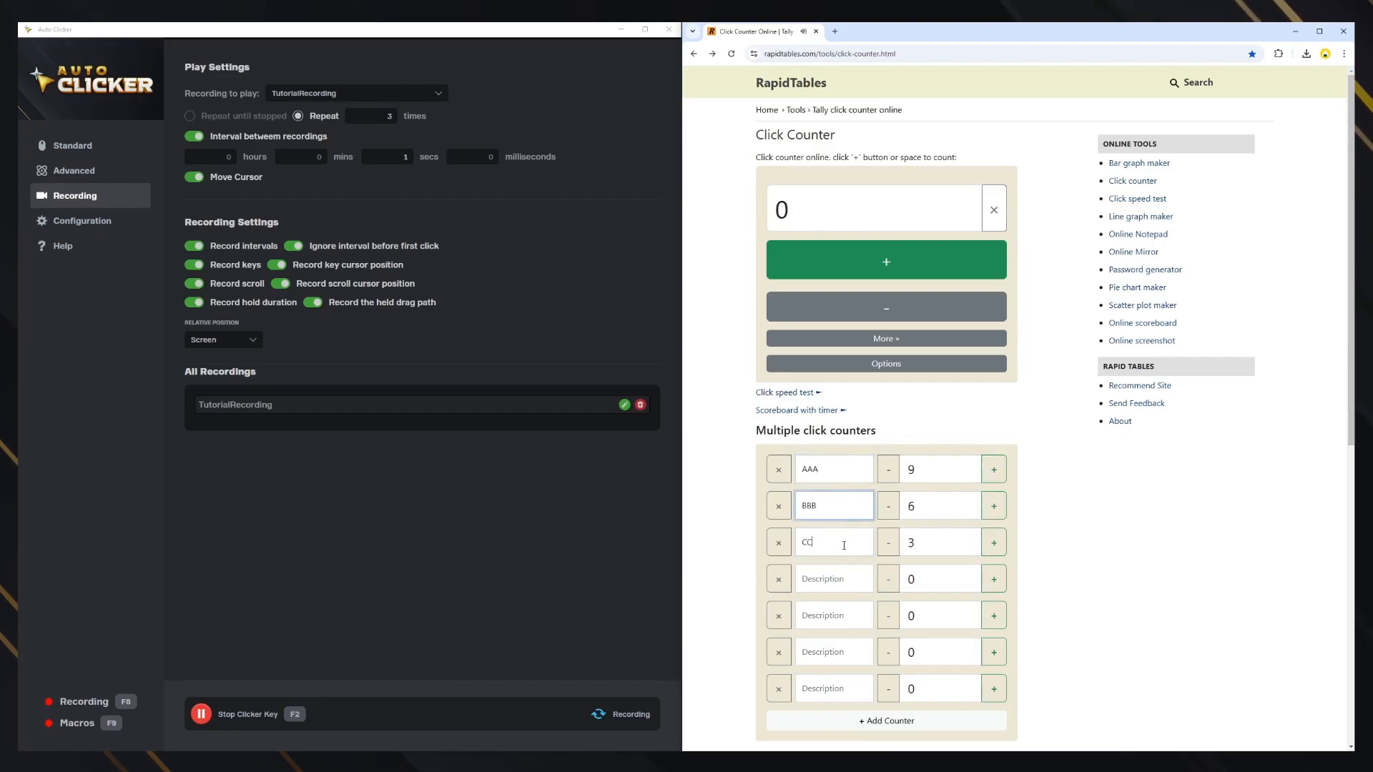
type("C")
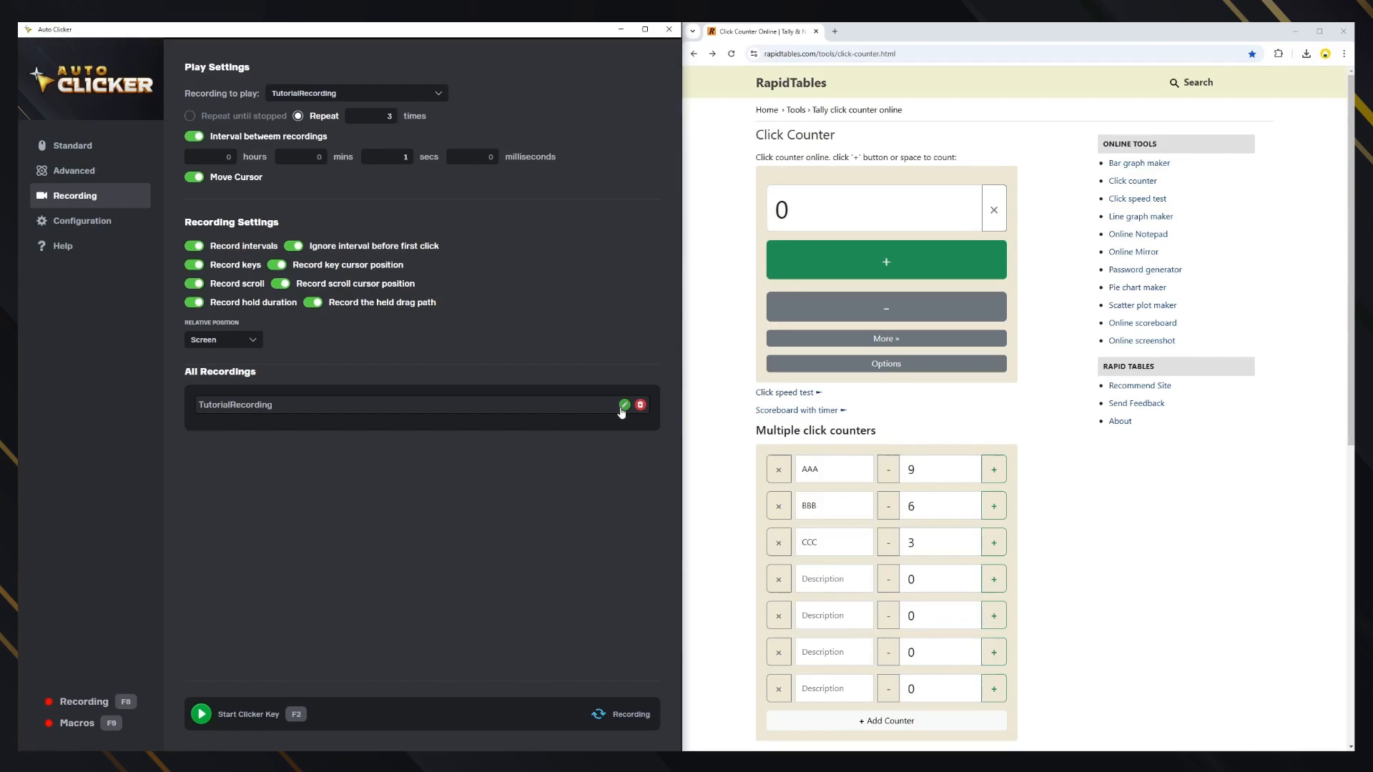
Step: Create a custom block from TutorialRecording and switch to Advanced mode
left_click(625, 405)
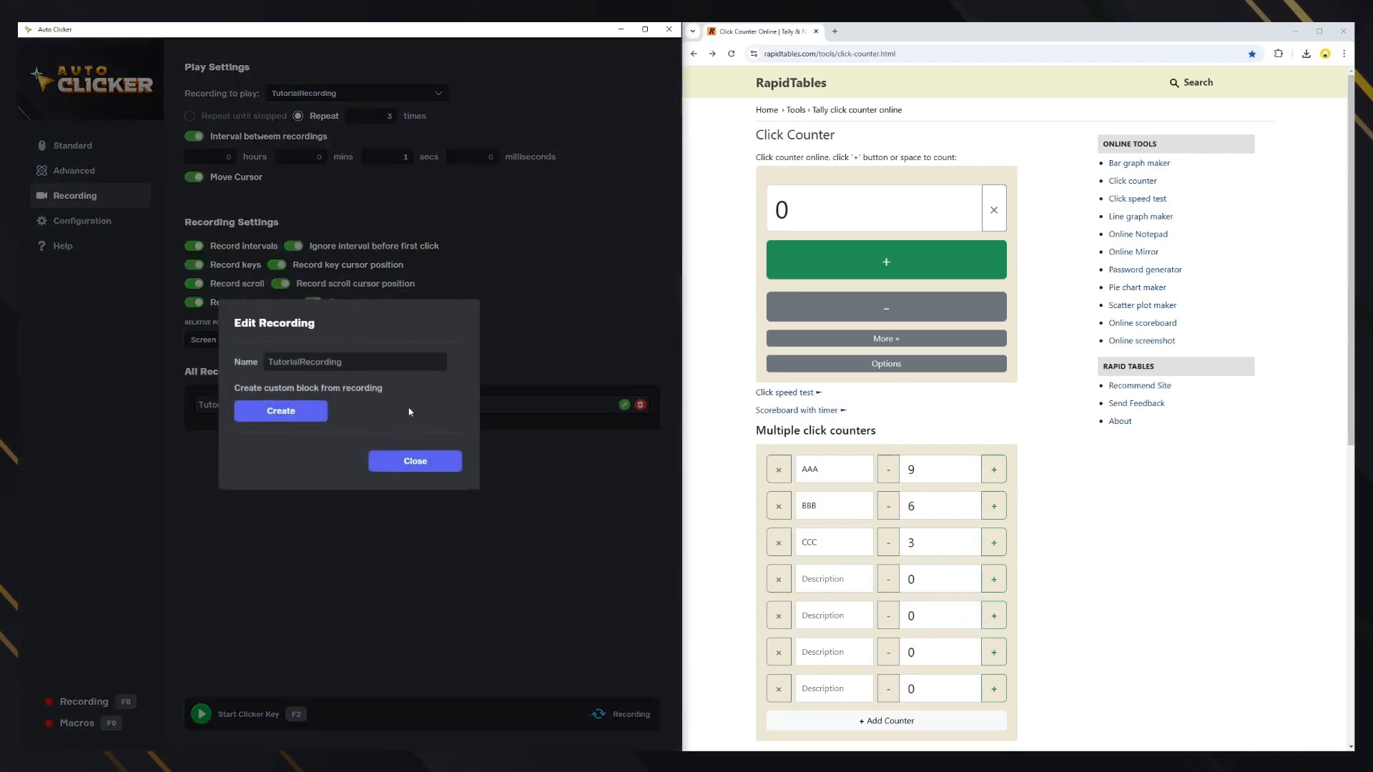
mouse_move(362, 426)
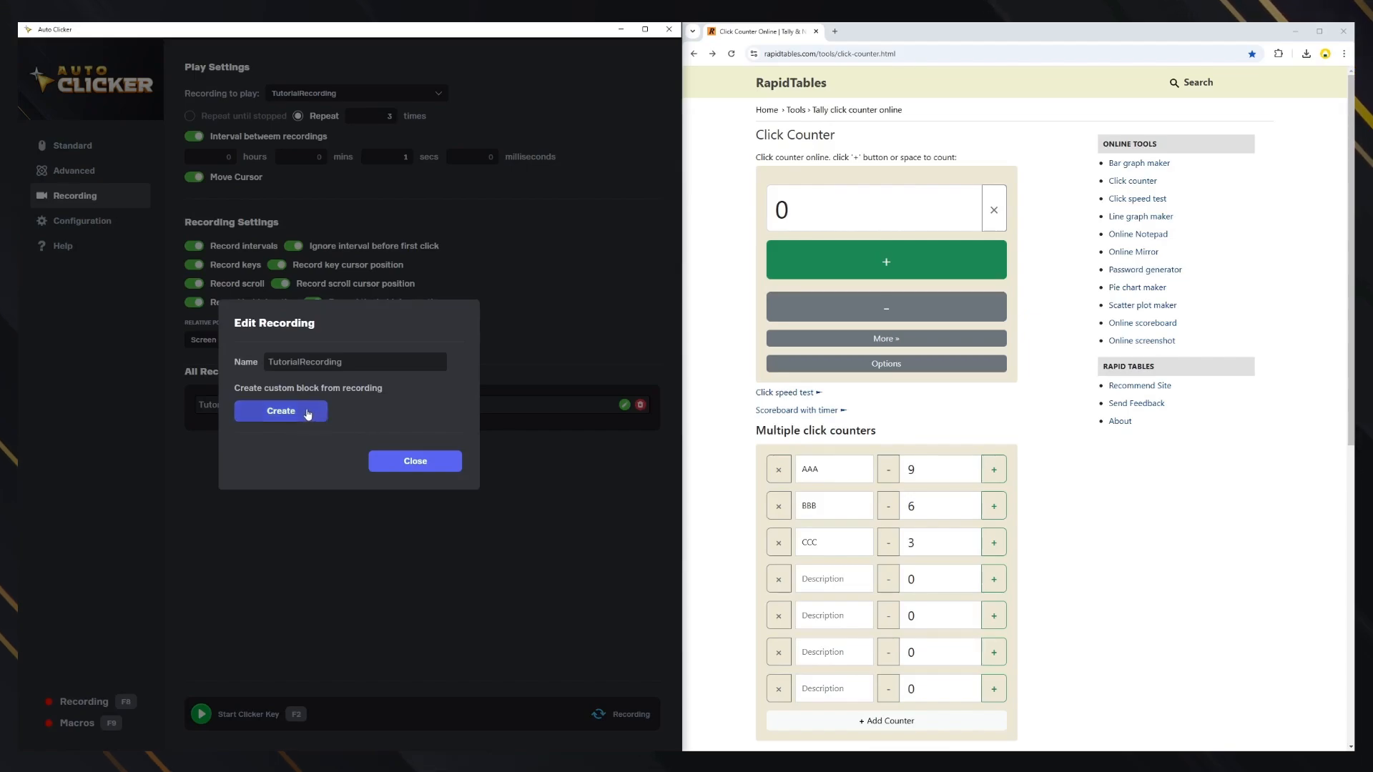
left_click(280, 410)
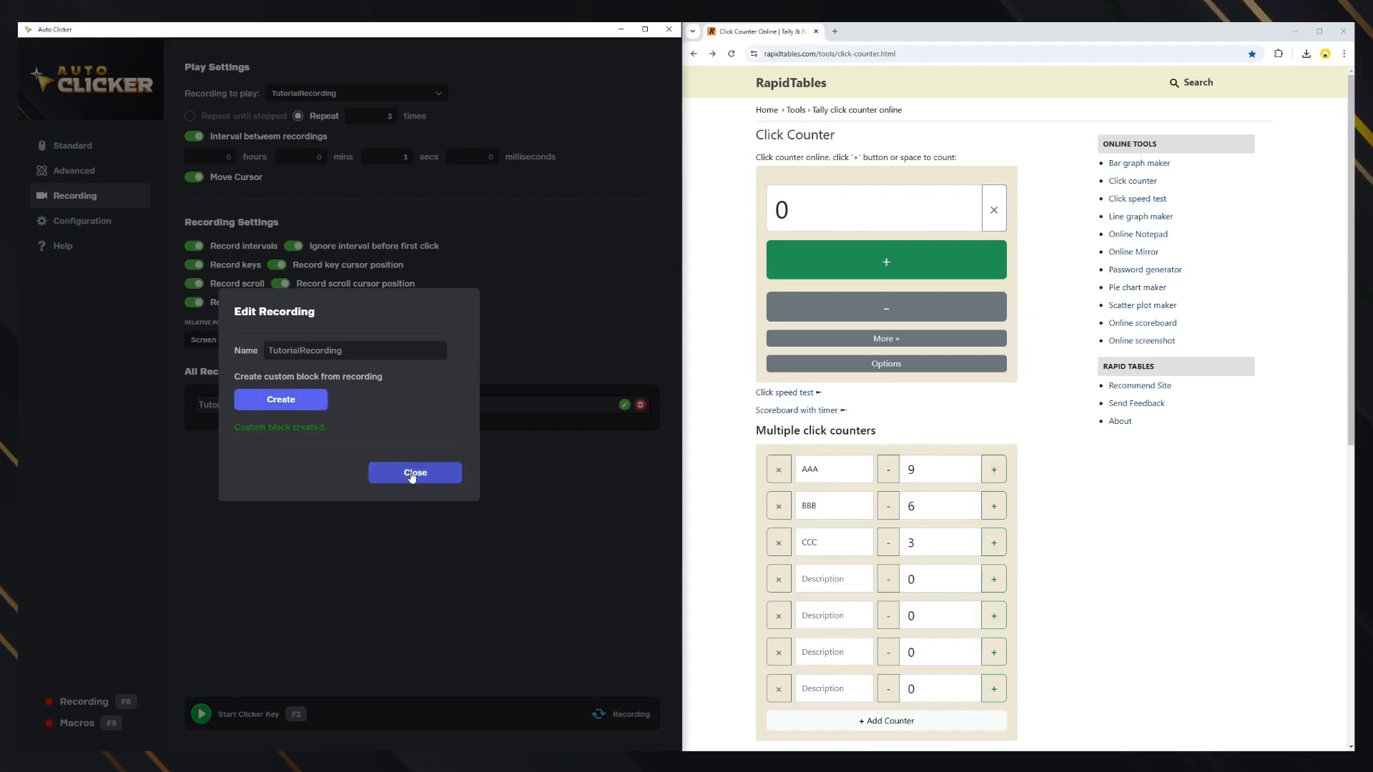
left_click(415, 473)
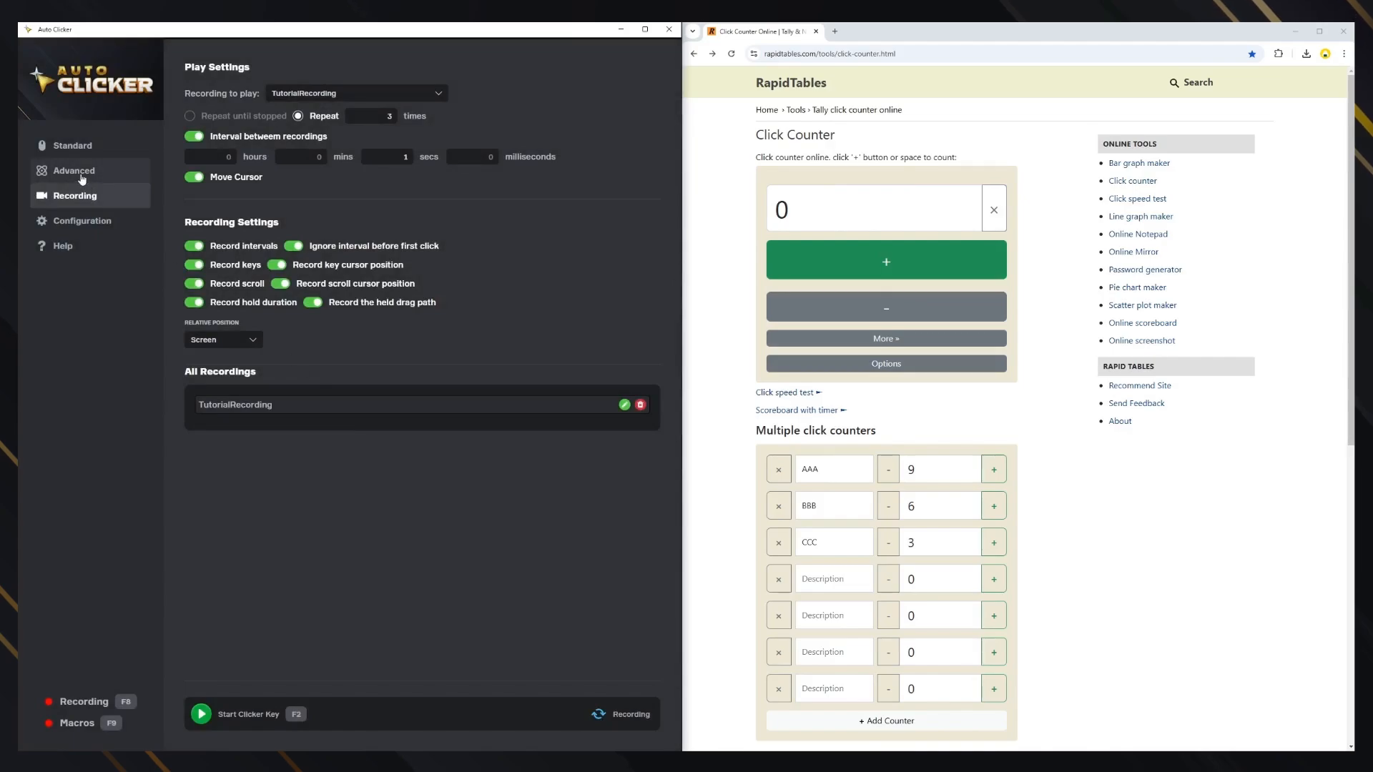
left_click(73, 170)
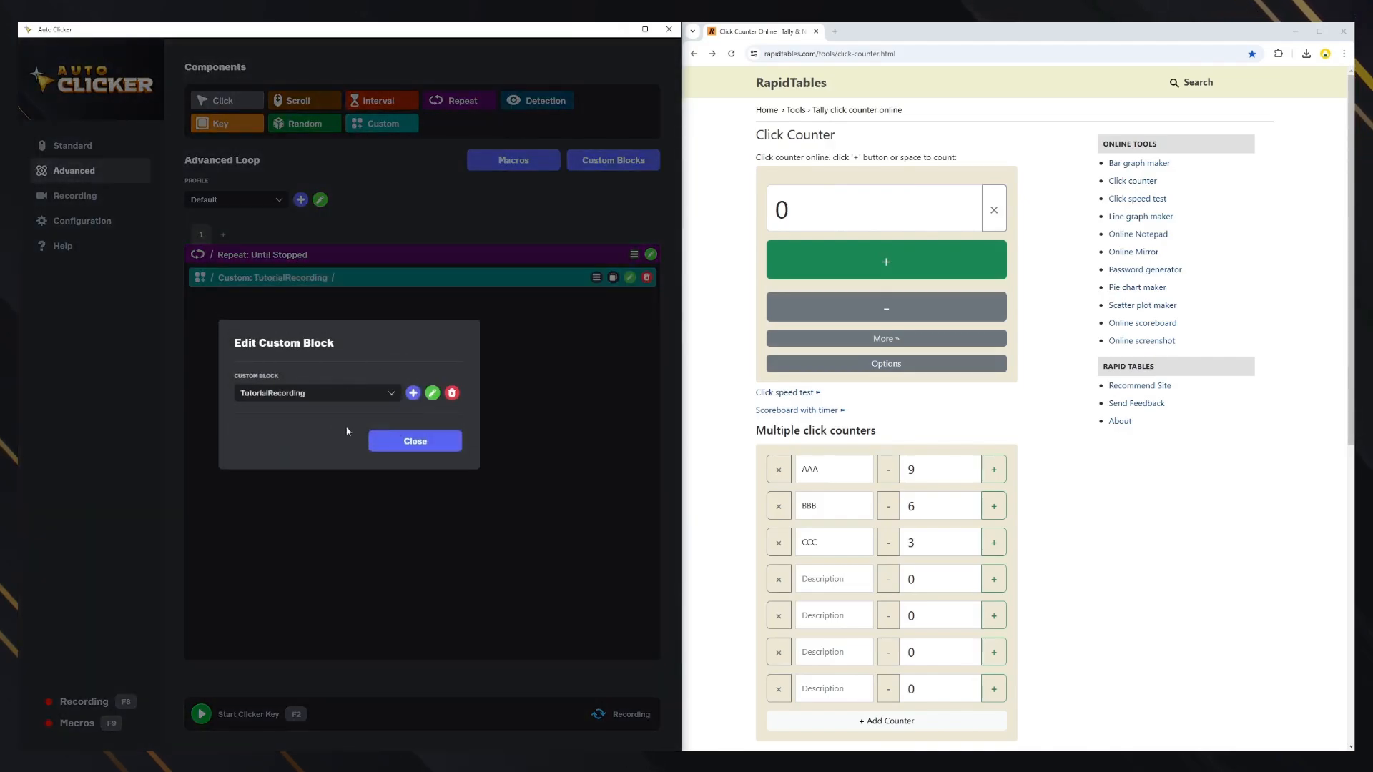
Step: Add a 1-second interval and set the Repeat block to run 3 times
left_click(415, 441)
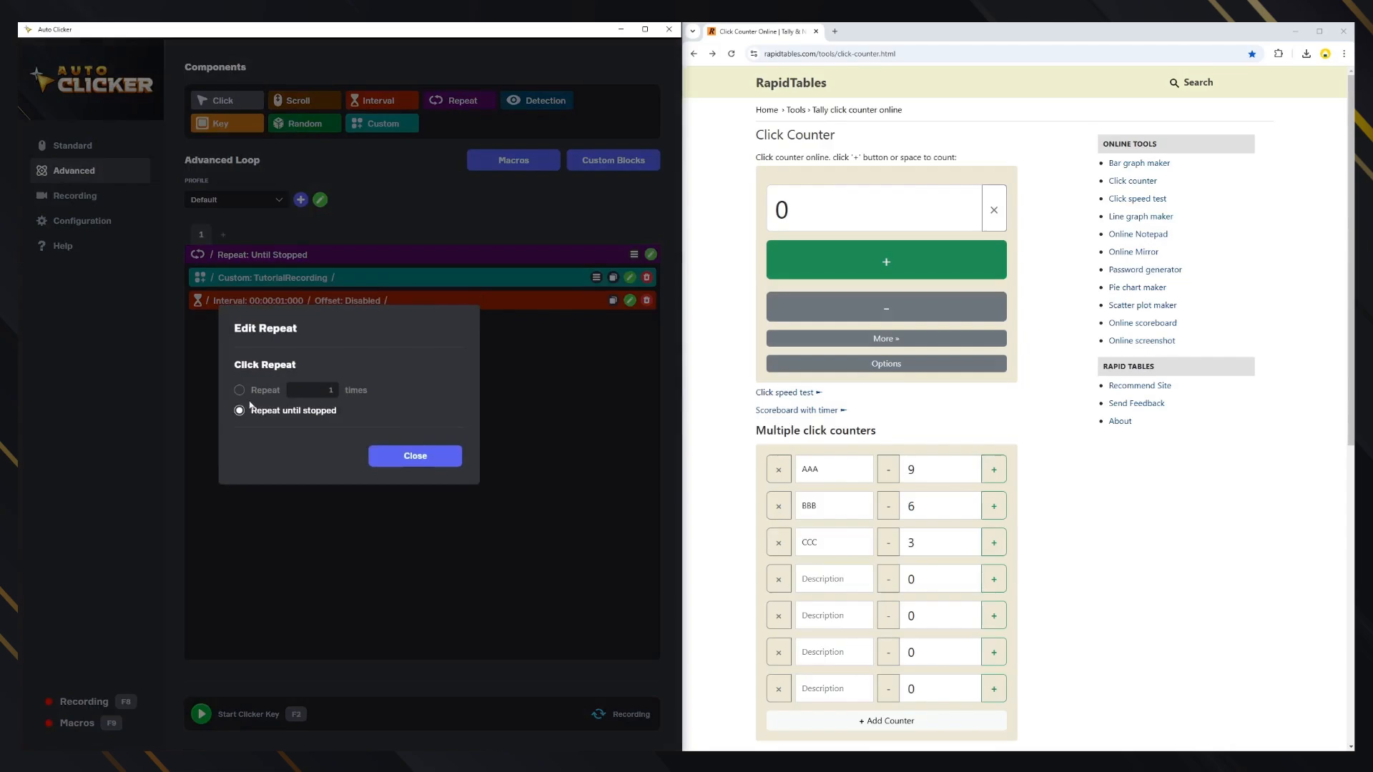
left_click(415, 455)
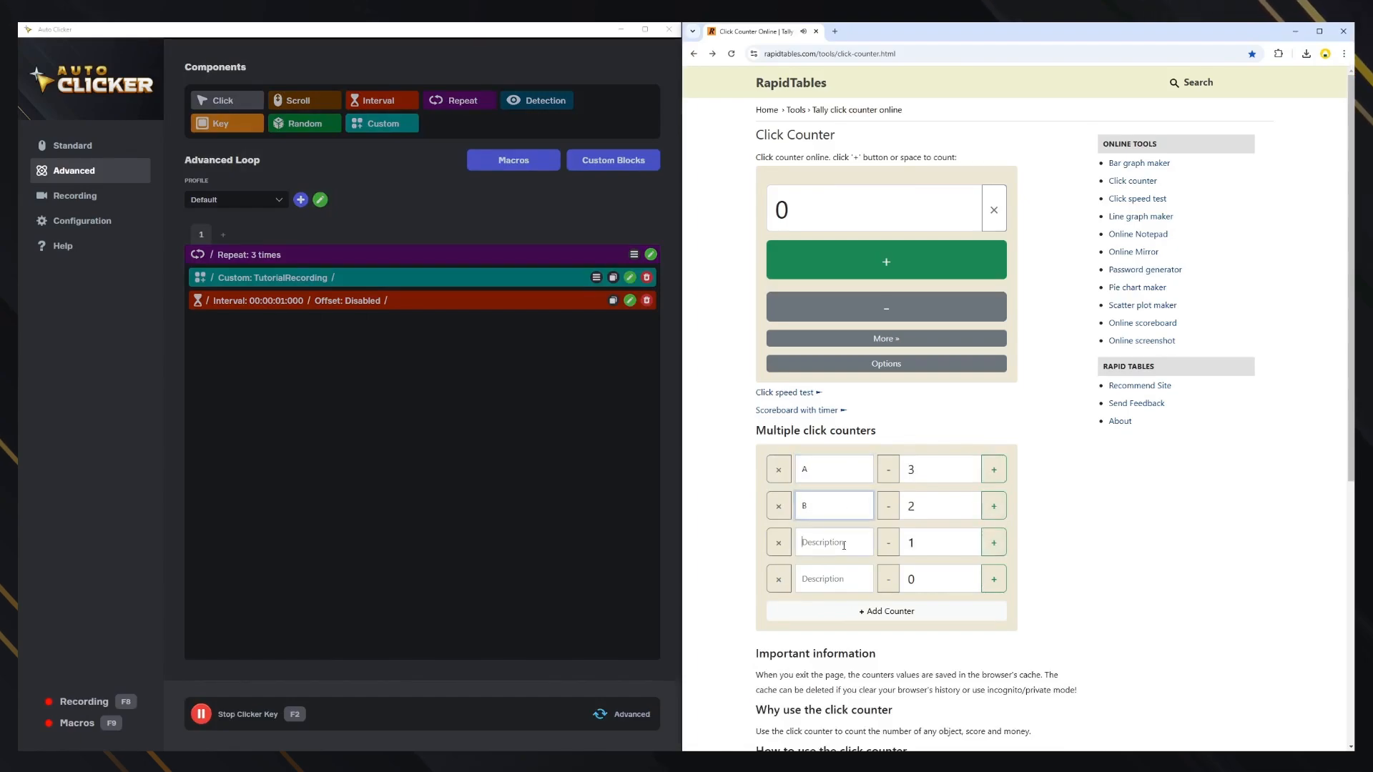
Step: Let the advanced loop replay the counter clicks and typing to completion
type("C")
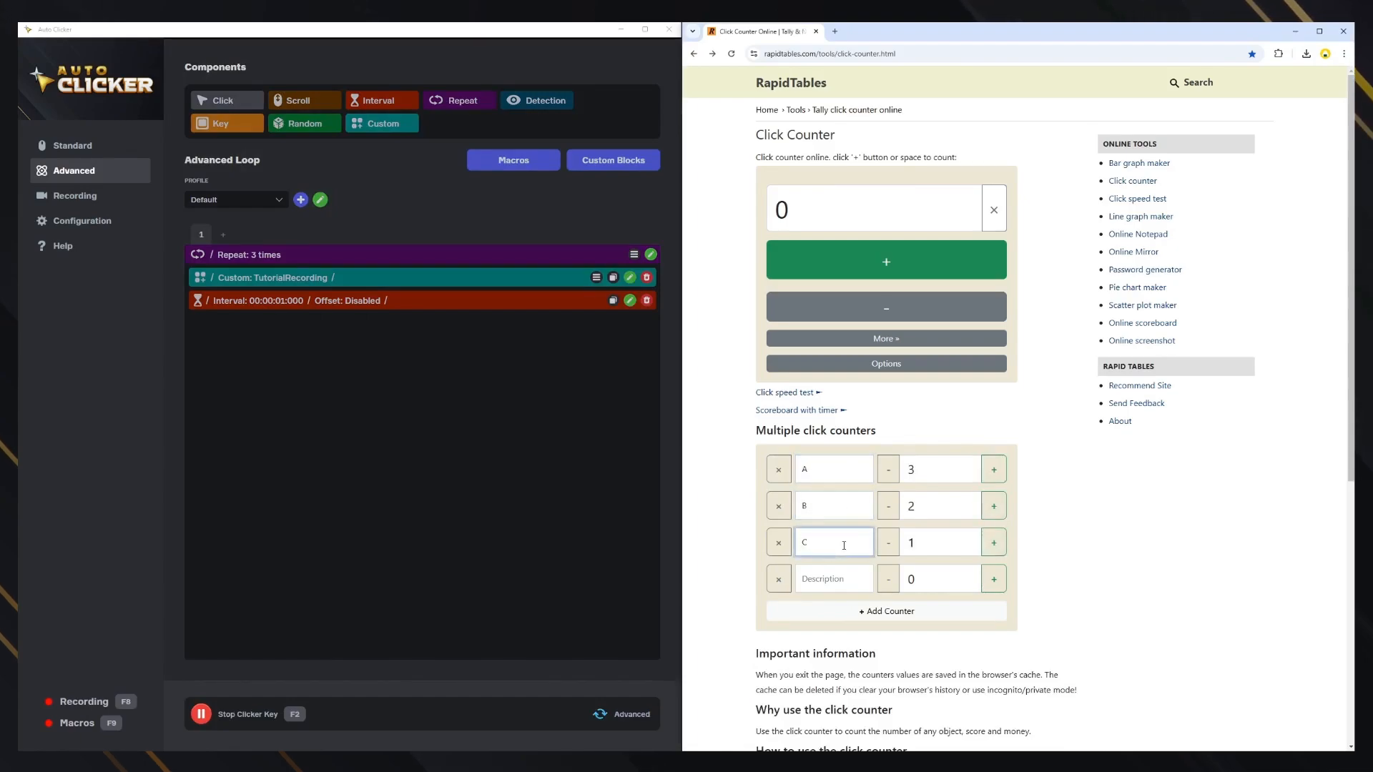
left_click(994, 542)
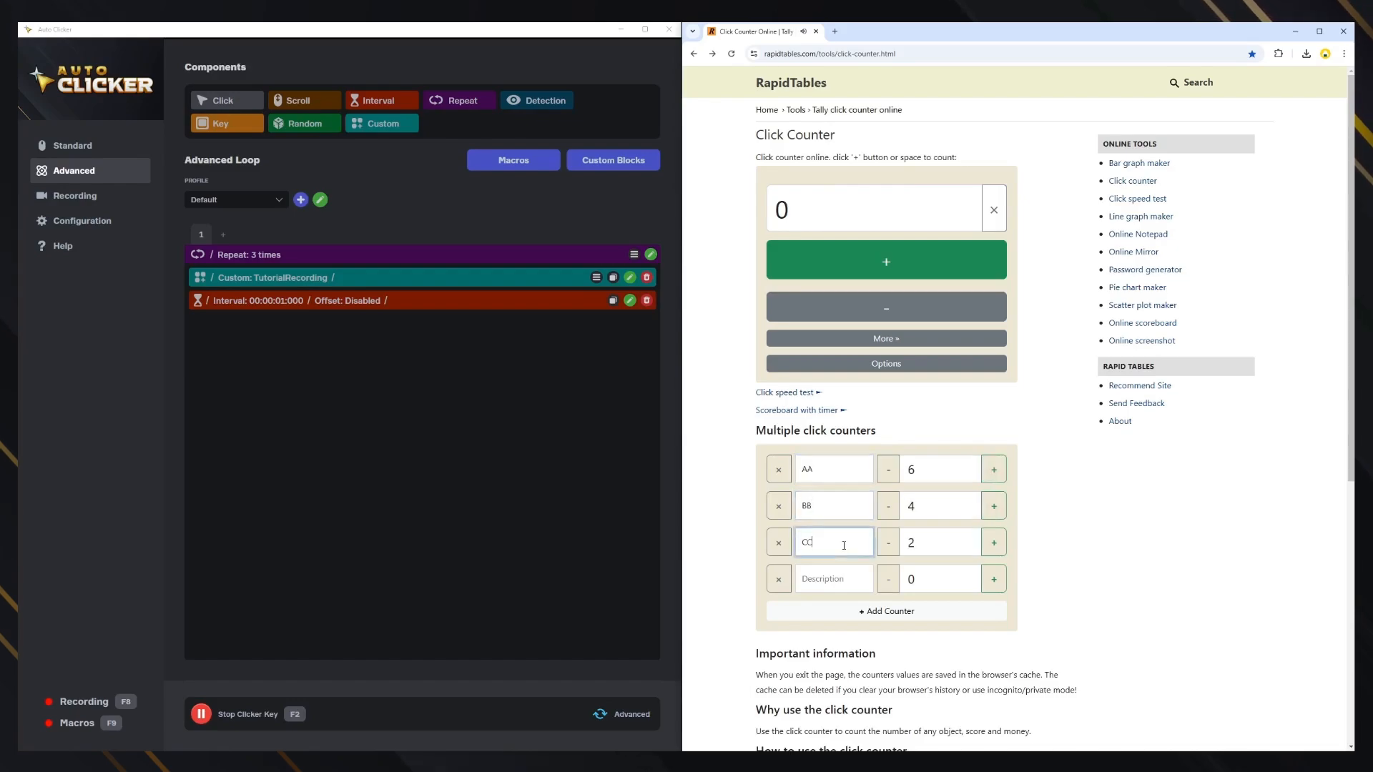
left_click(993, 469)
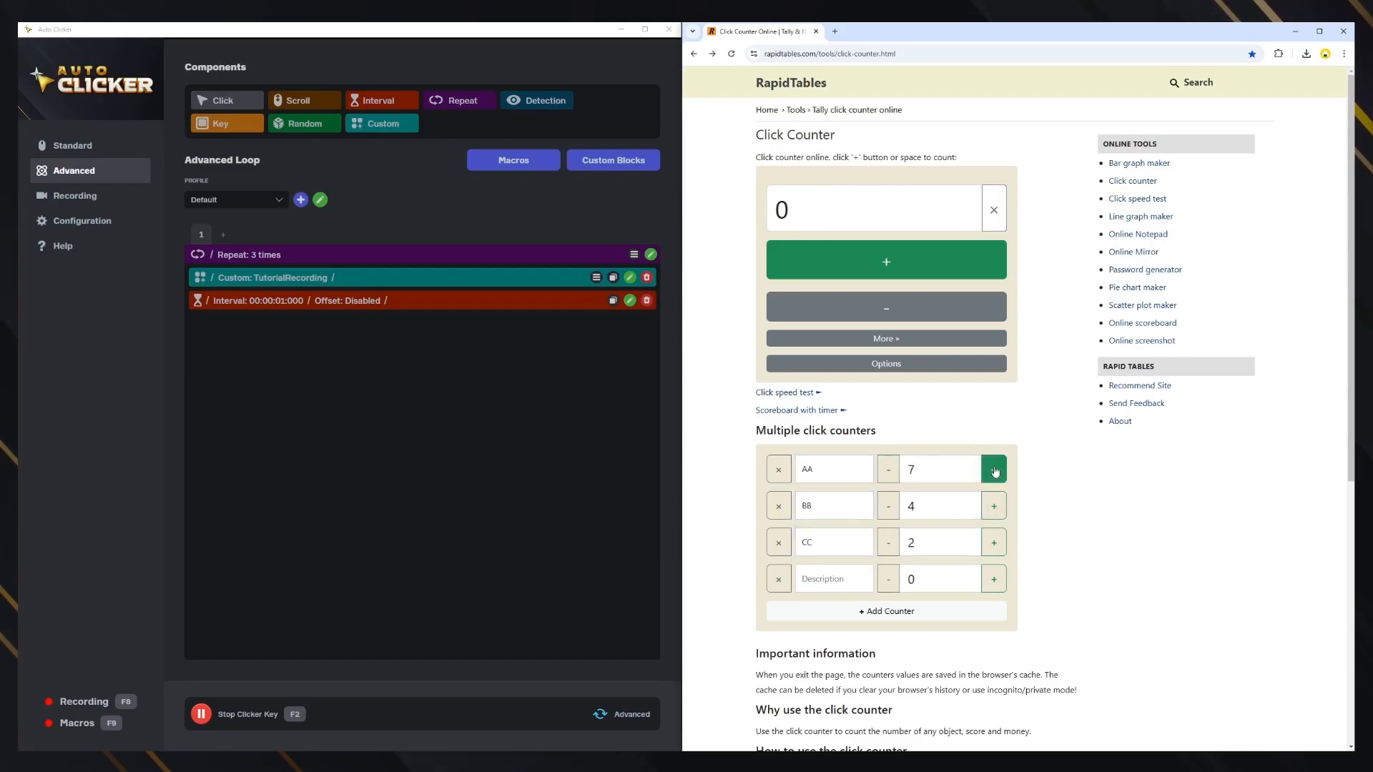
left_click(993, 542)
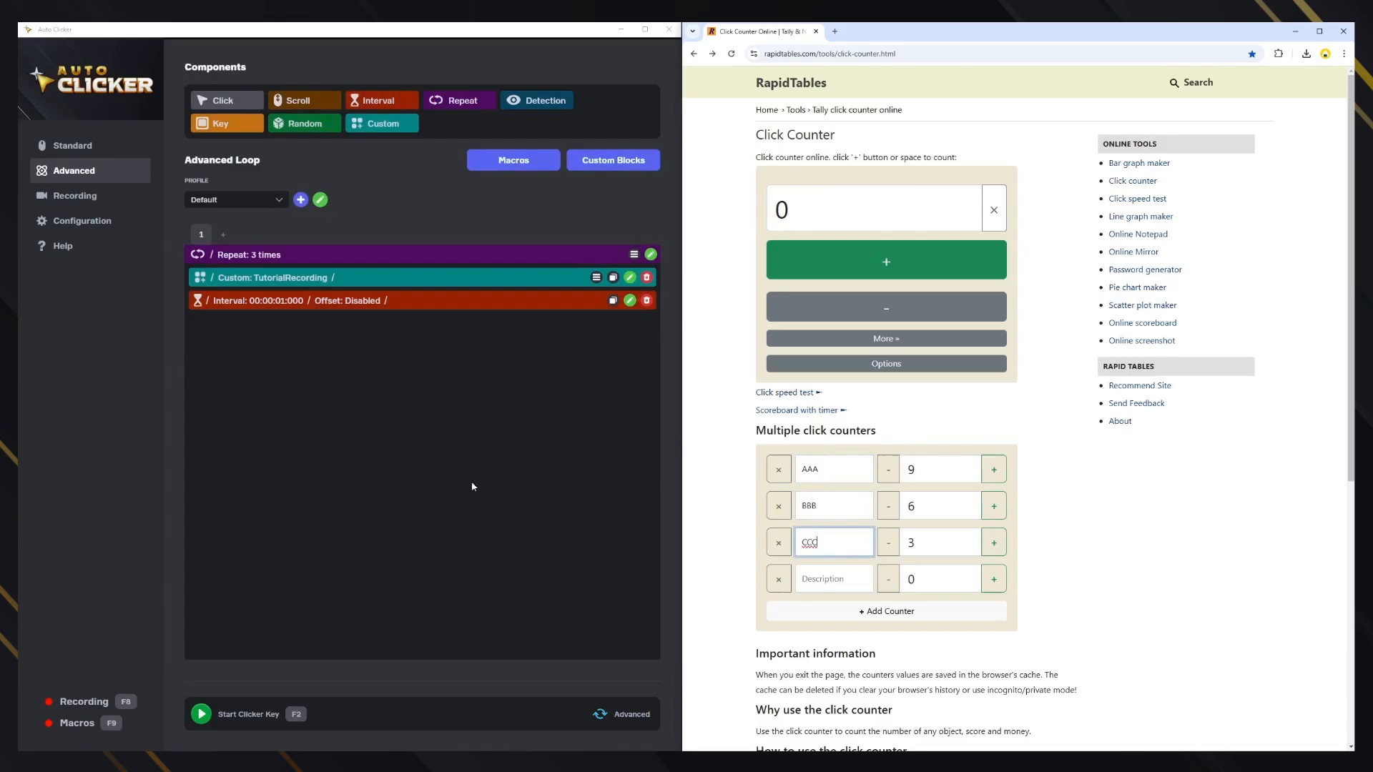
Step: Expand the custom block to view its recorded steps, then collapse it
left_click(359, 277)
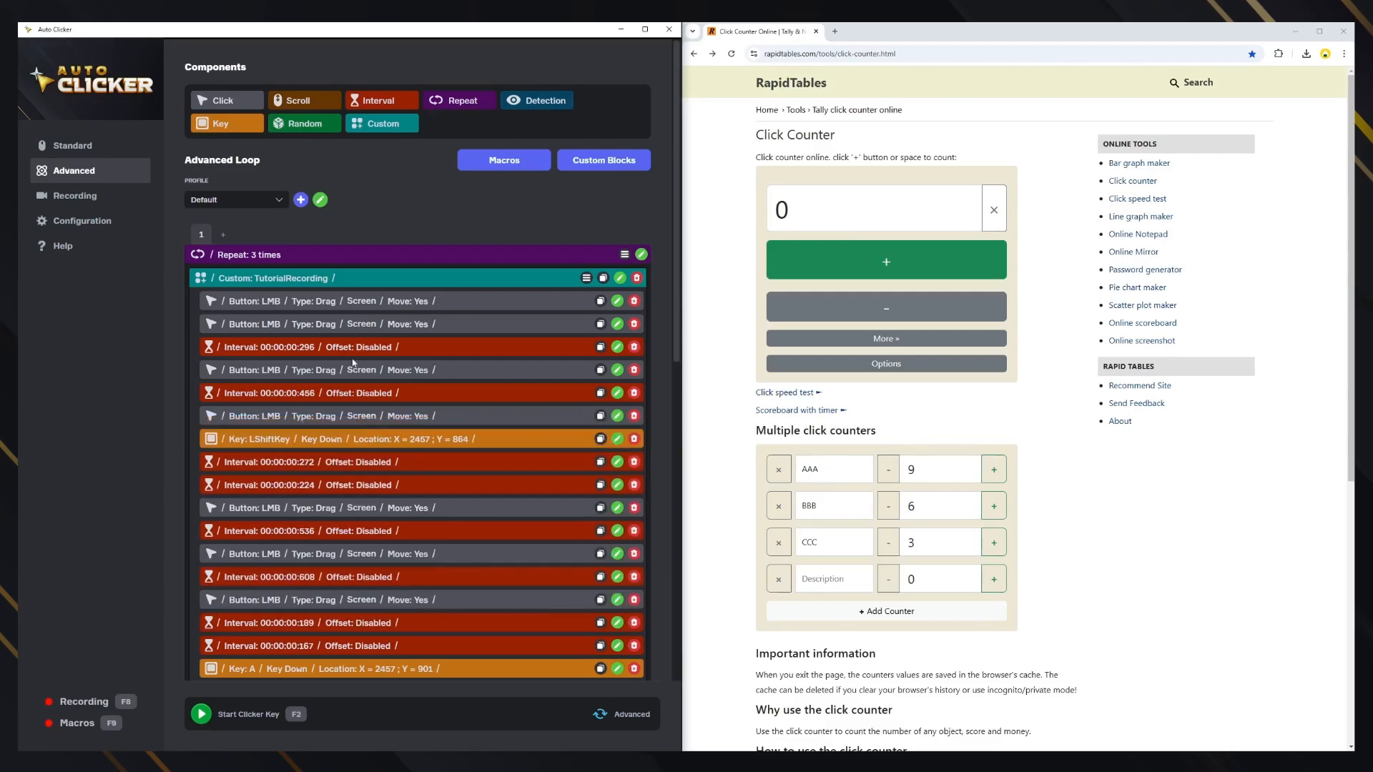
left_click(597, 277)
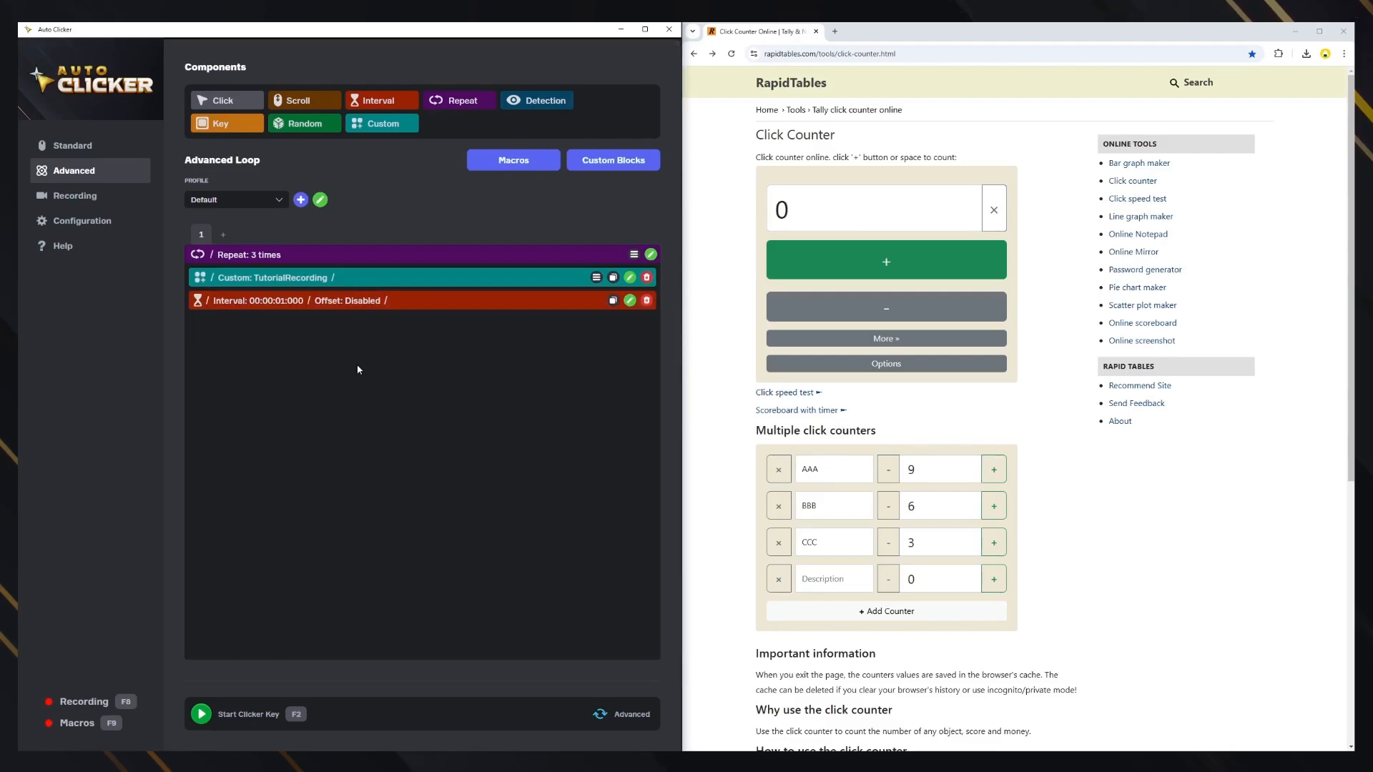